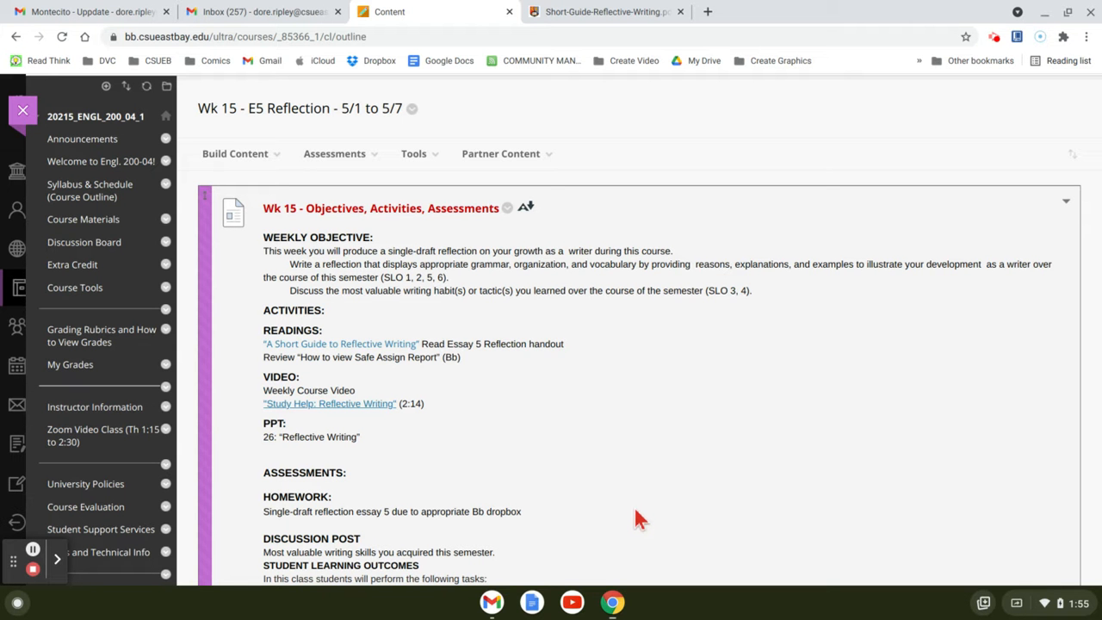
mouse_move(640, 513)
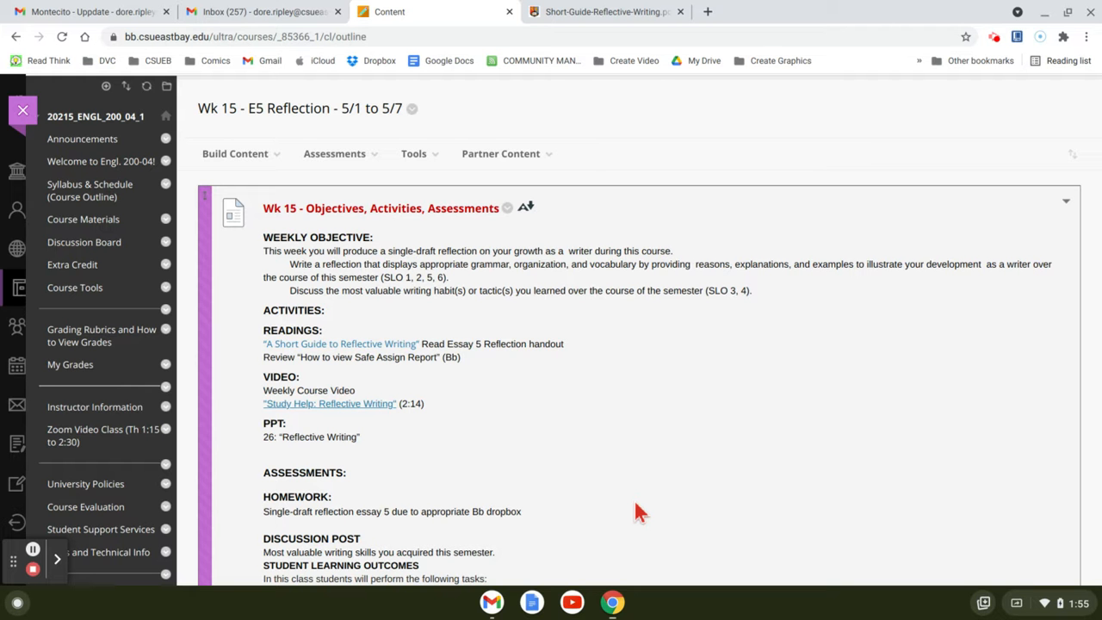
mouse_move(661, 430)
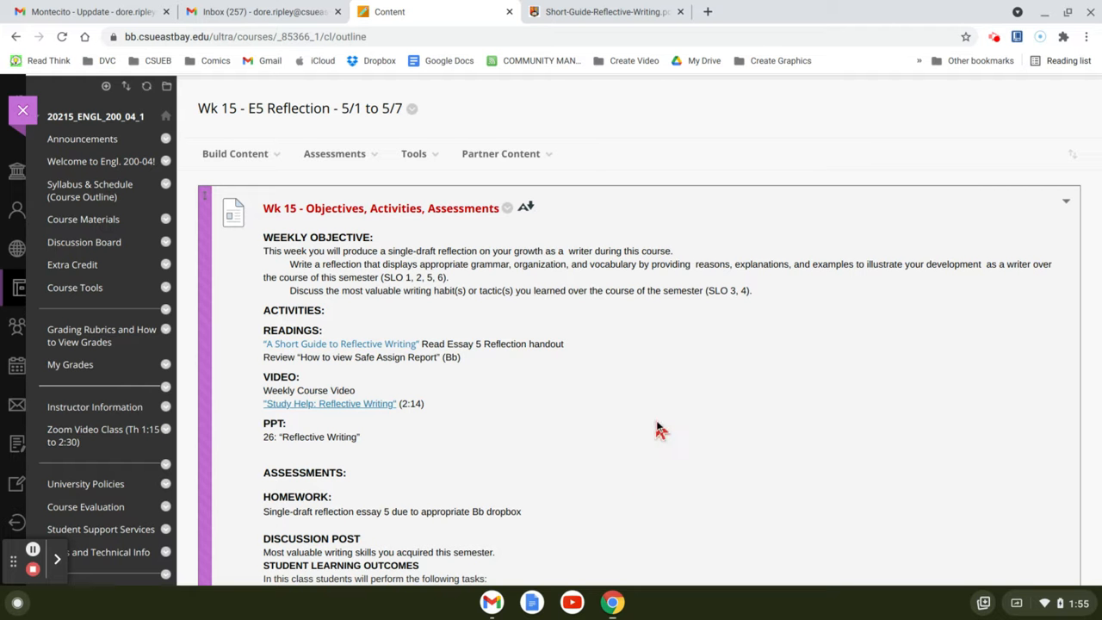
mouse_move(464, 284)
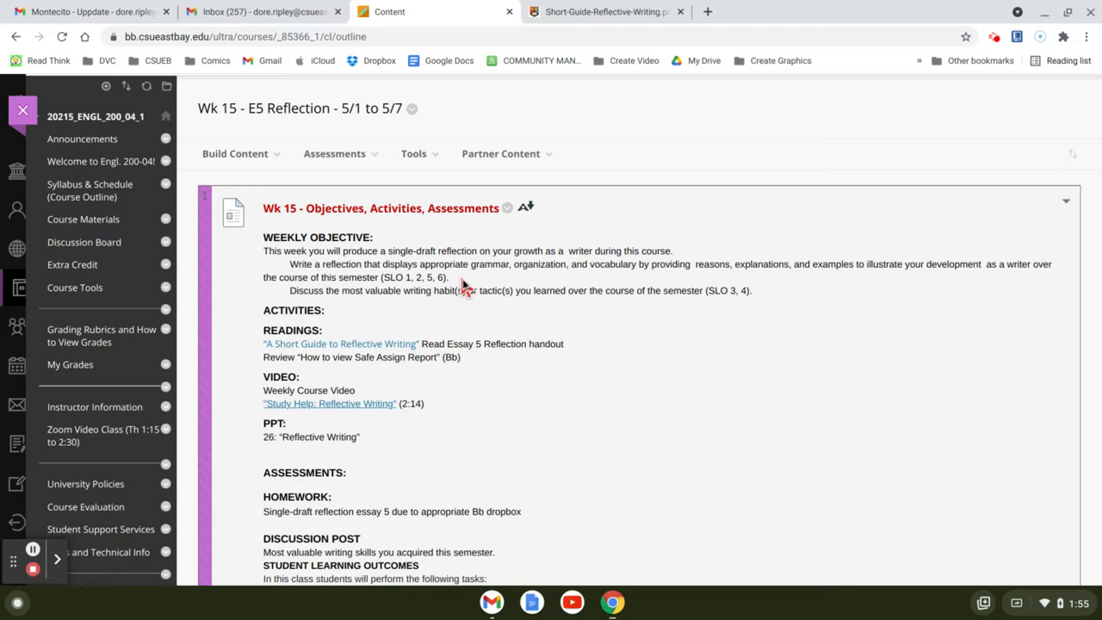
mouse_move(535, 255)
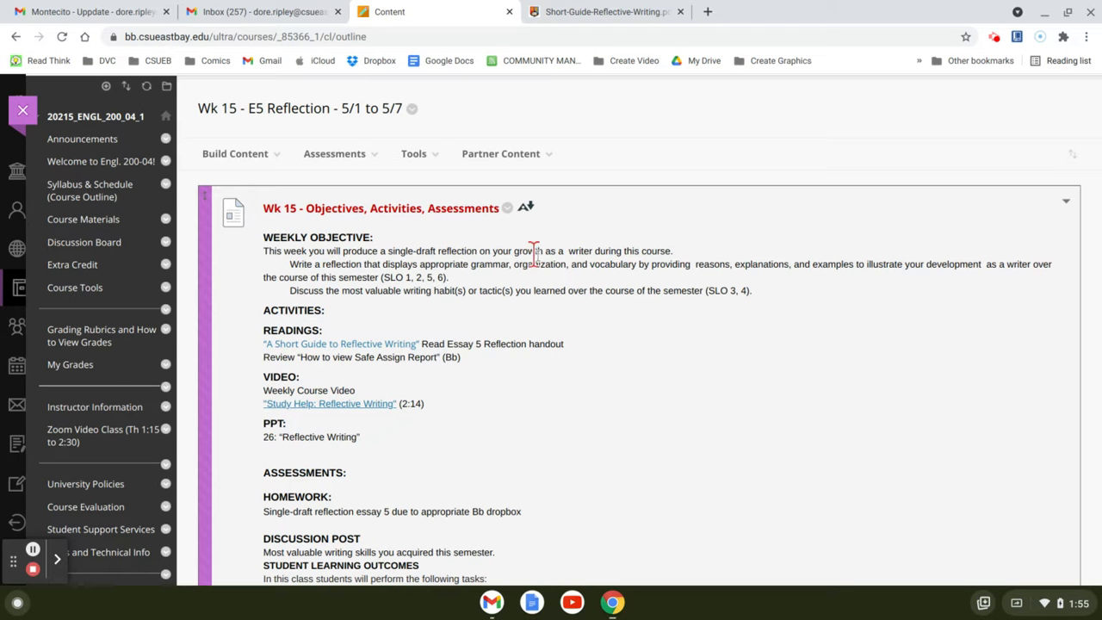
mouse_move(503, 255)
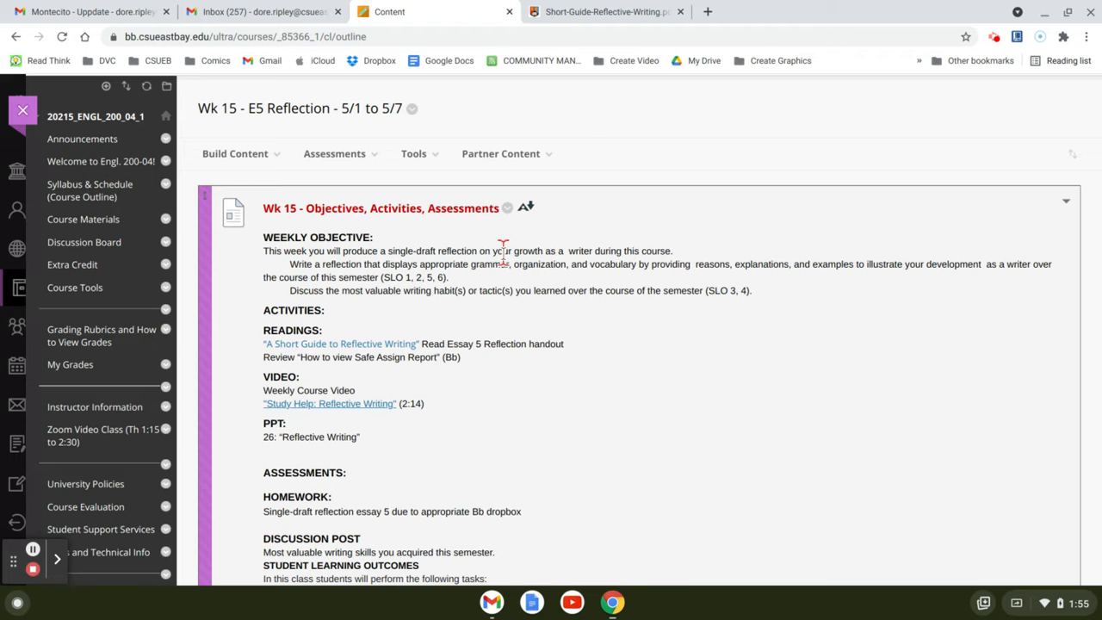
mouse_move(619, 375)
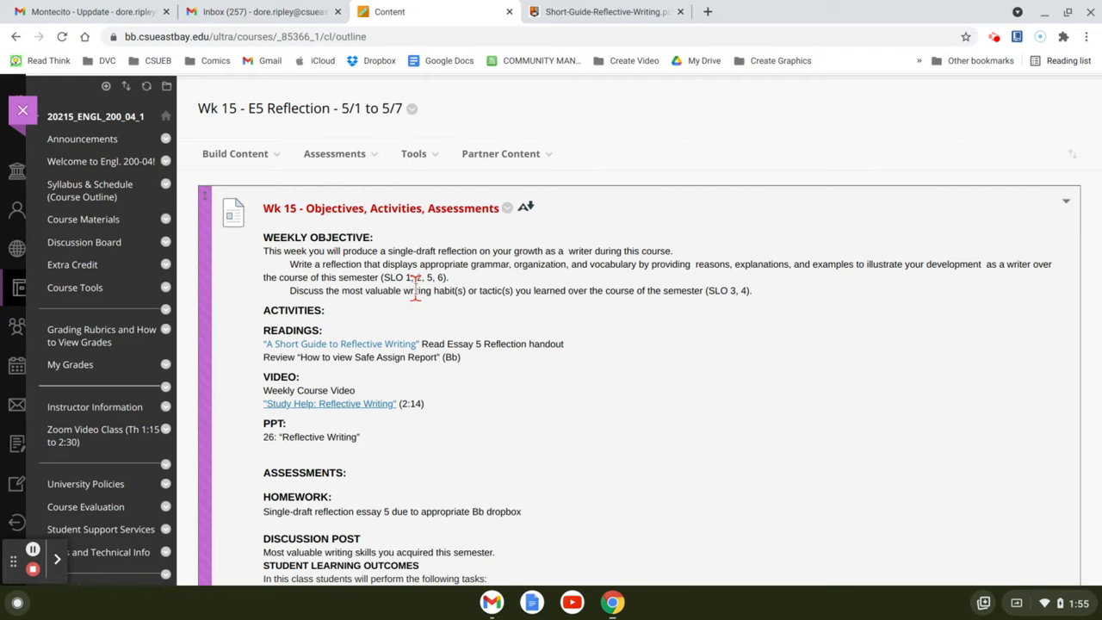
mouse_move(551, 289)
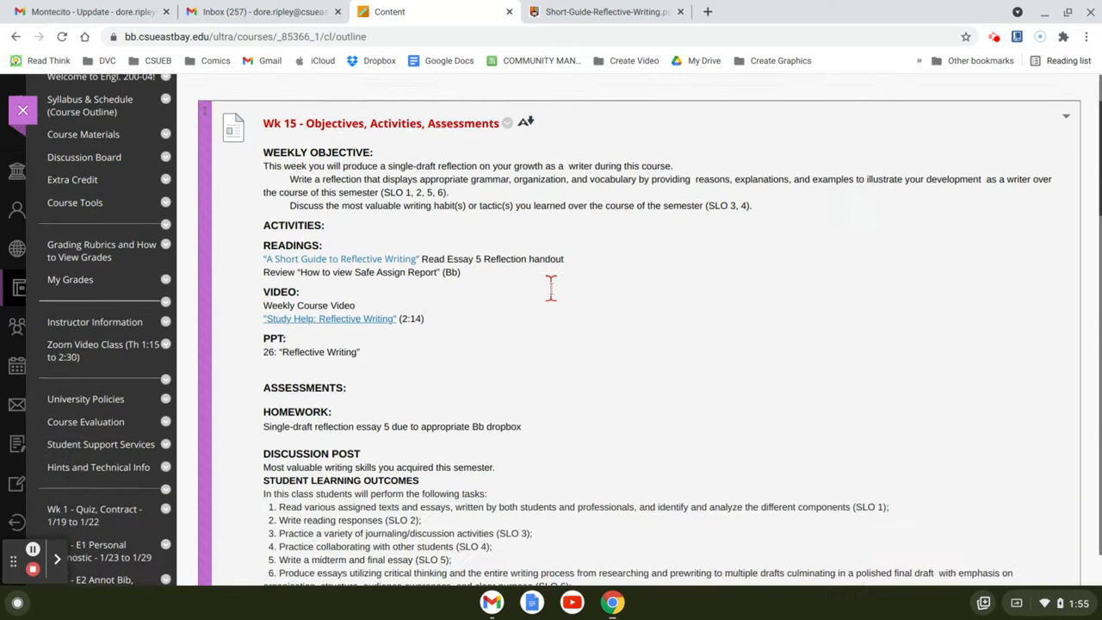
Scroll down the Week 15 content page toward the Essay 5 item.
scroll(down, 3)
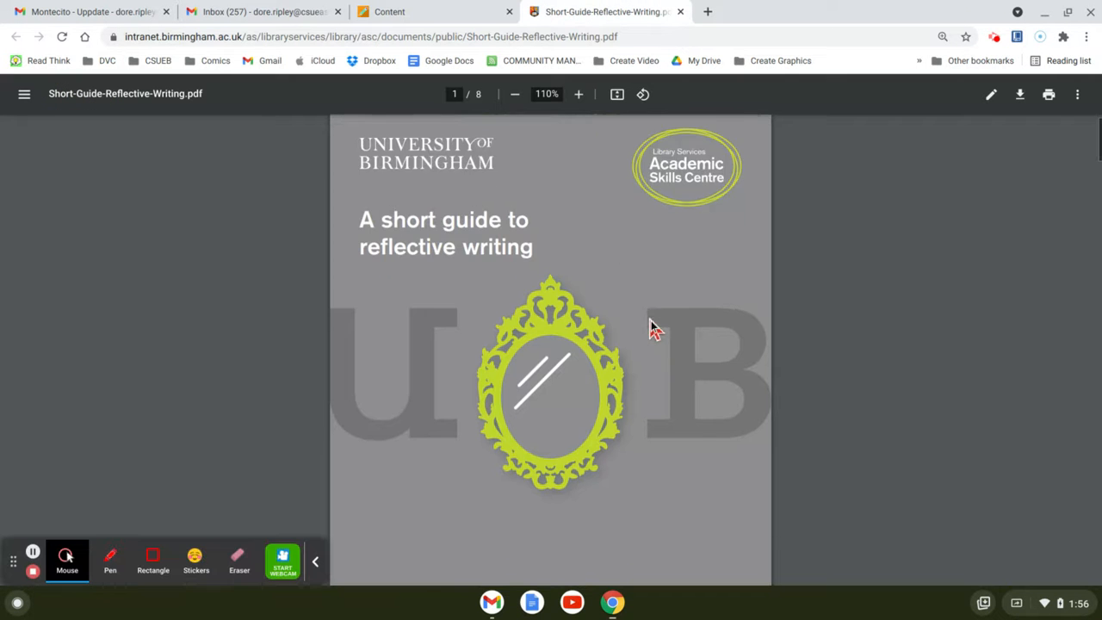
scroll(down, 3)
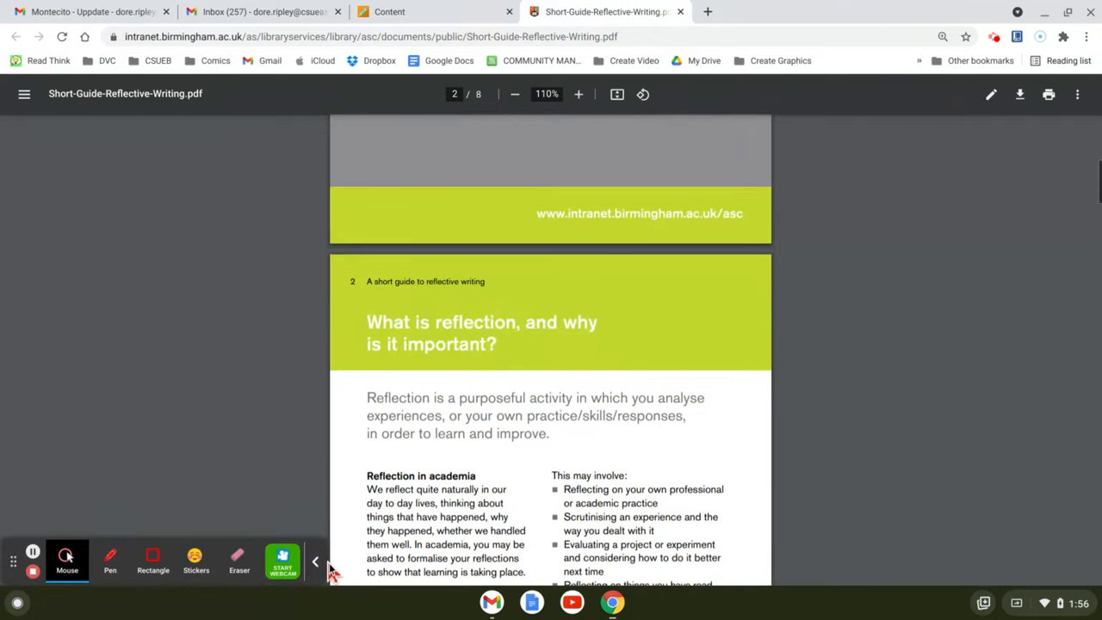
scroll(down, 3)
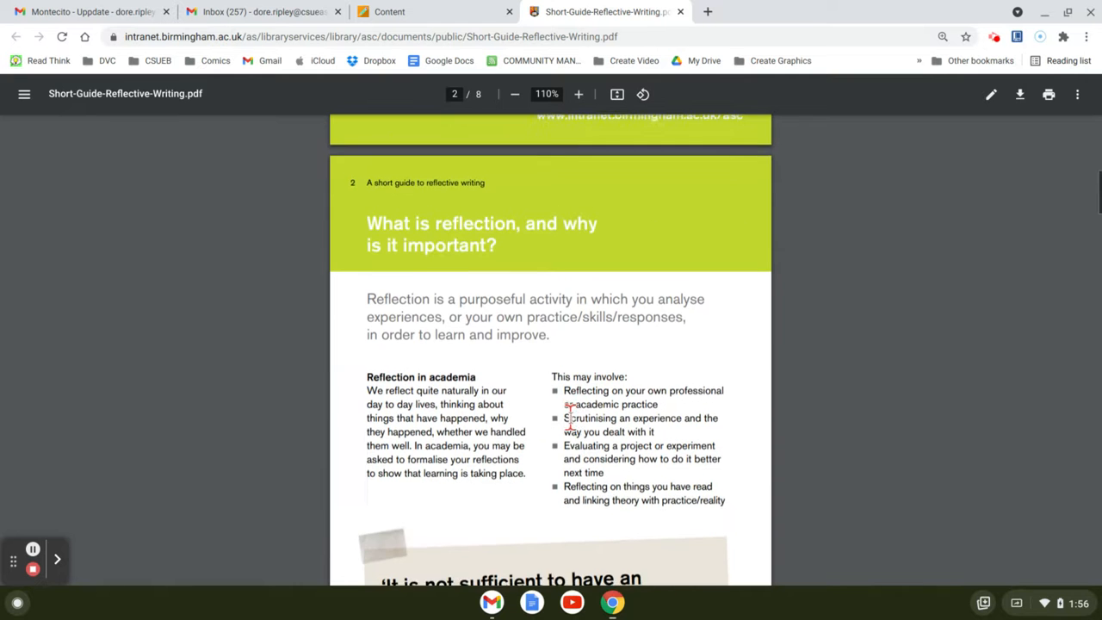
scroll(down, 3)
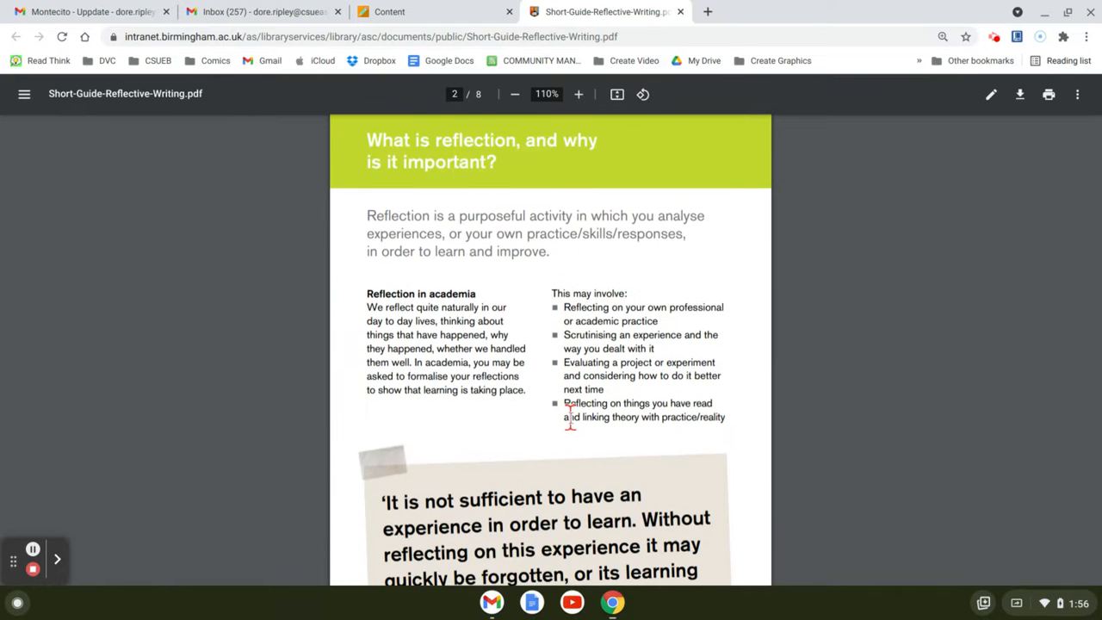
scroll(down, 3)
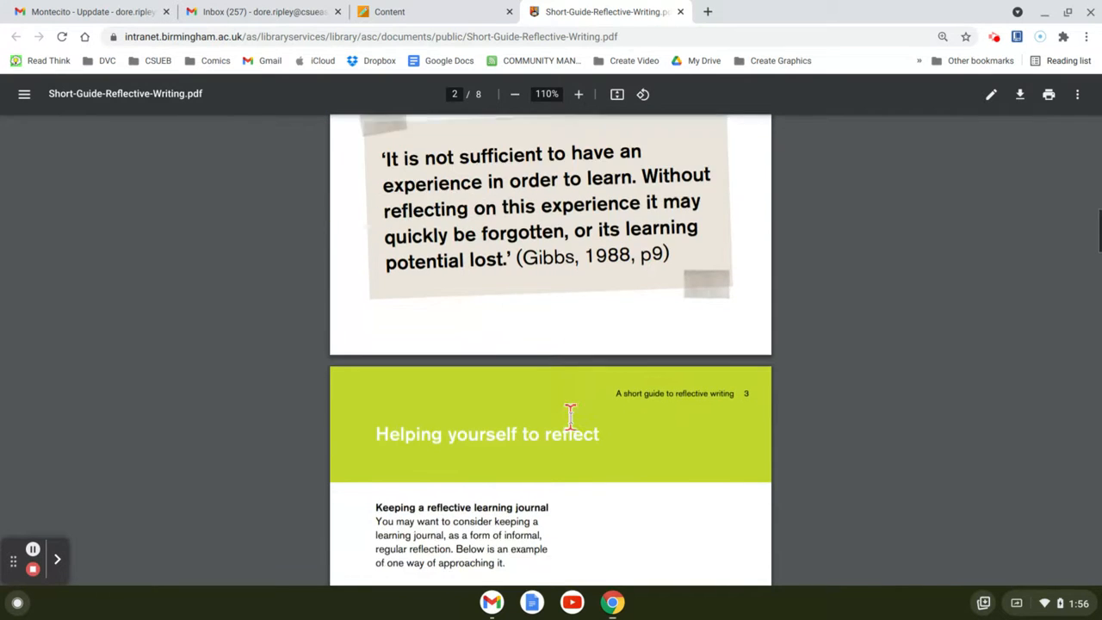
scroll(down, 3)
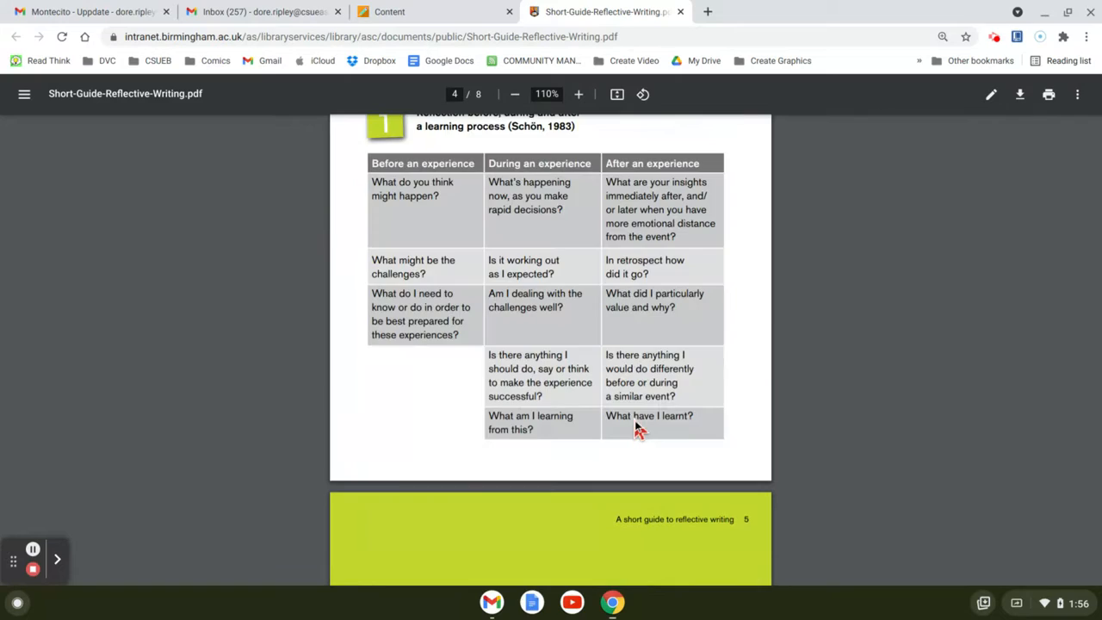
scroll(down, 3)
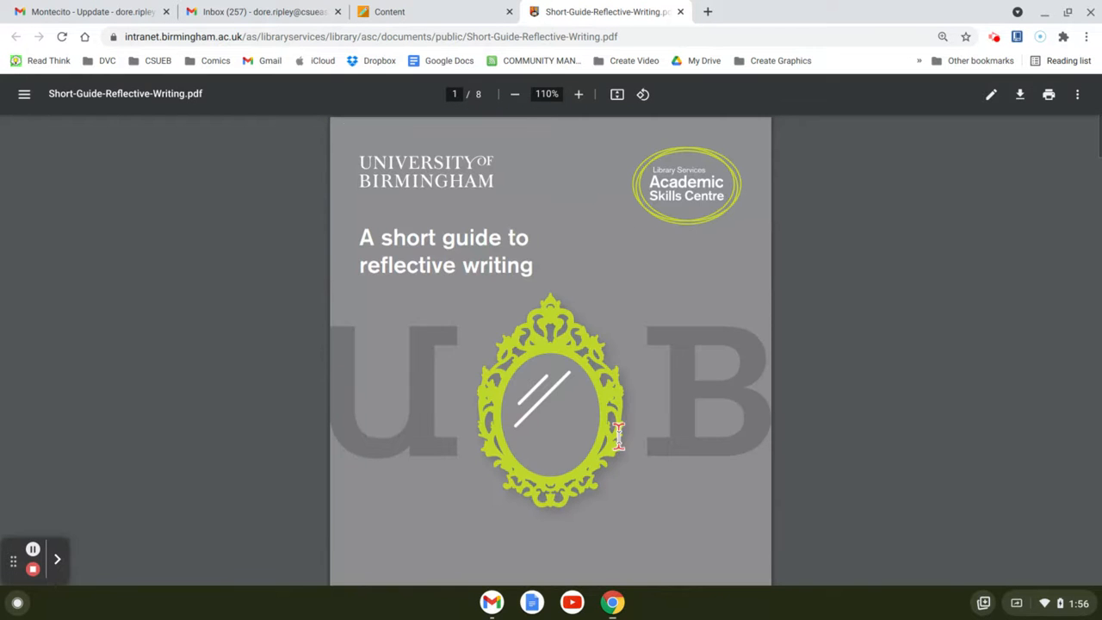
click(434, 11)
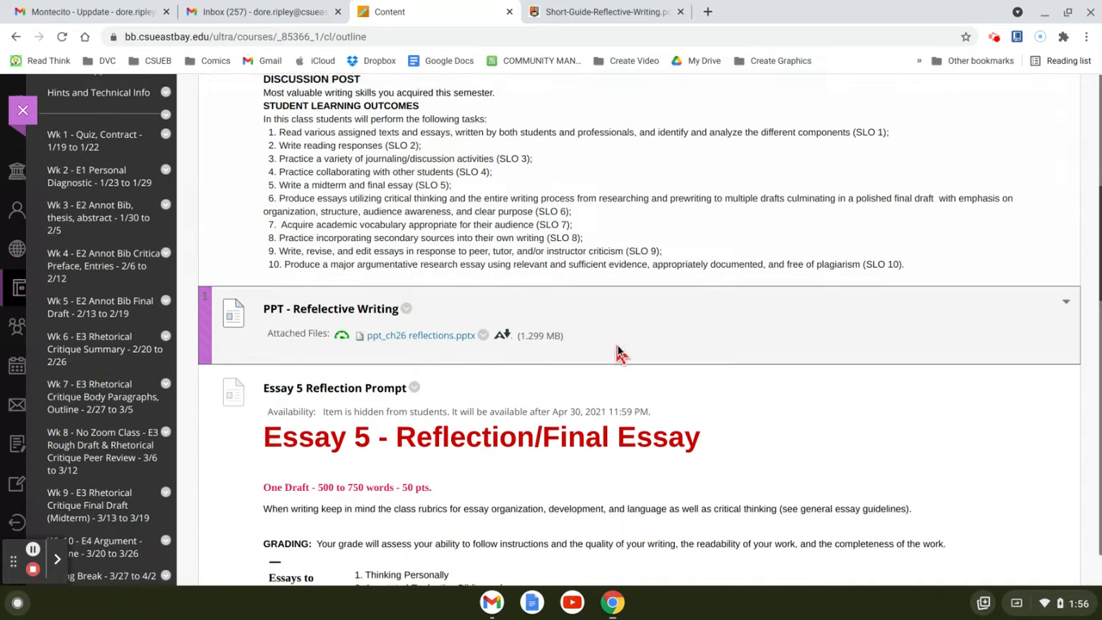
Bring the Essay 5 PROMPT with its four guiding questions and tips into view.
scroll(down, 3)
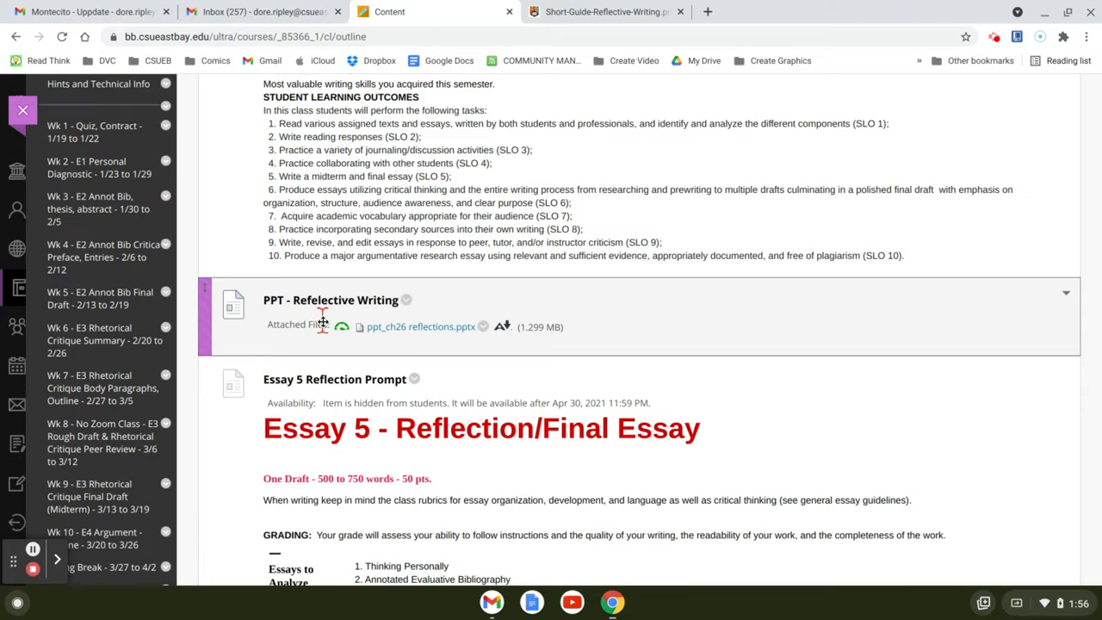
scroll(down, 3)
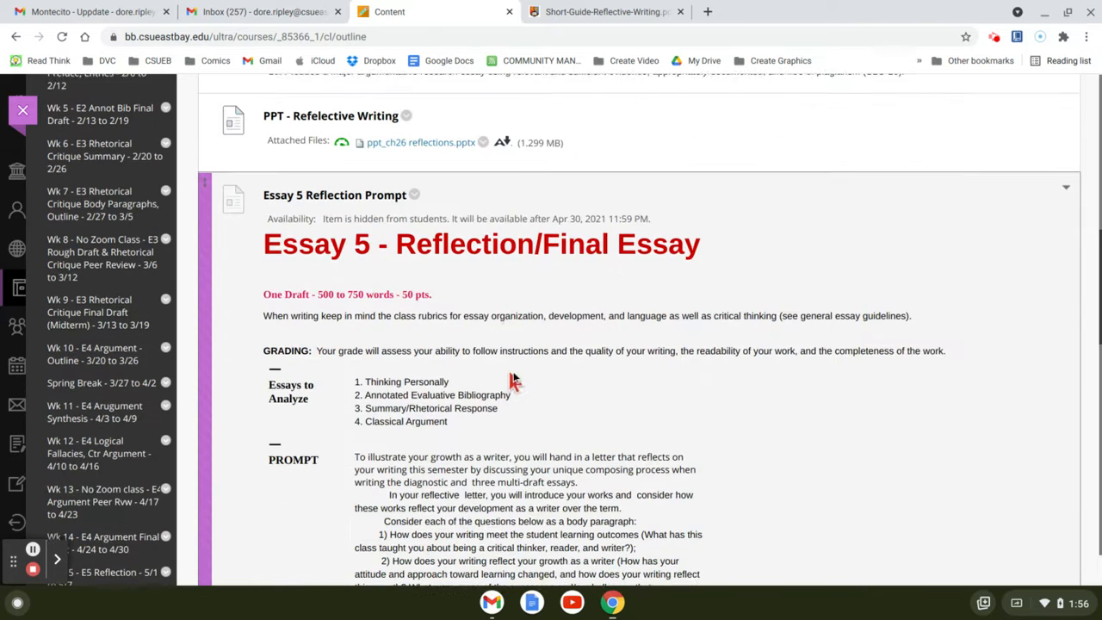
scroll(down, 3)
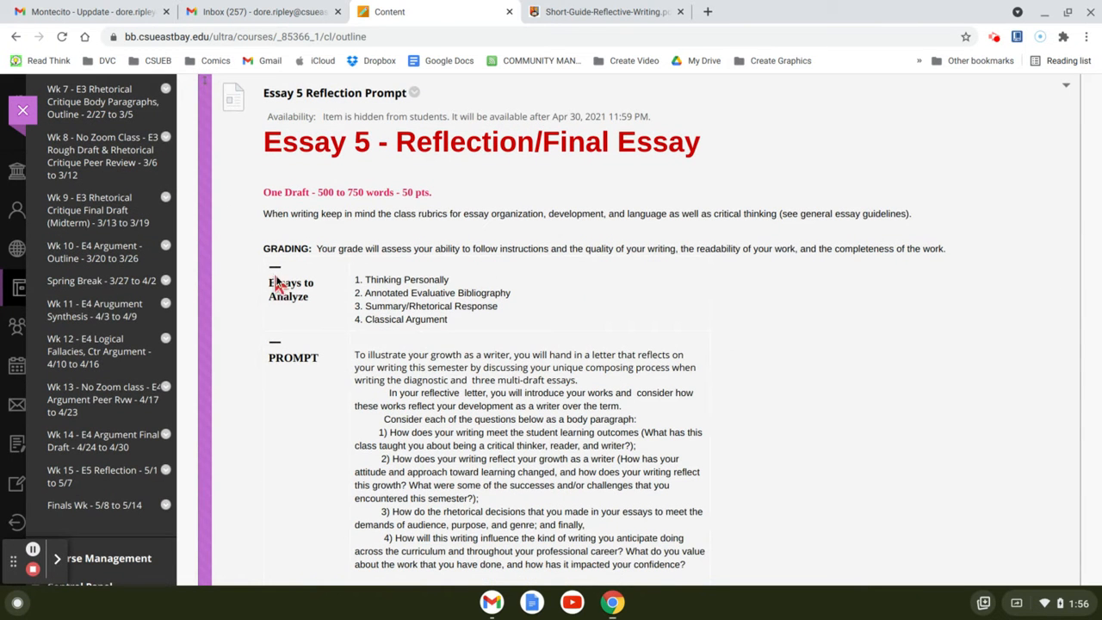
mouse_move(272, 289)
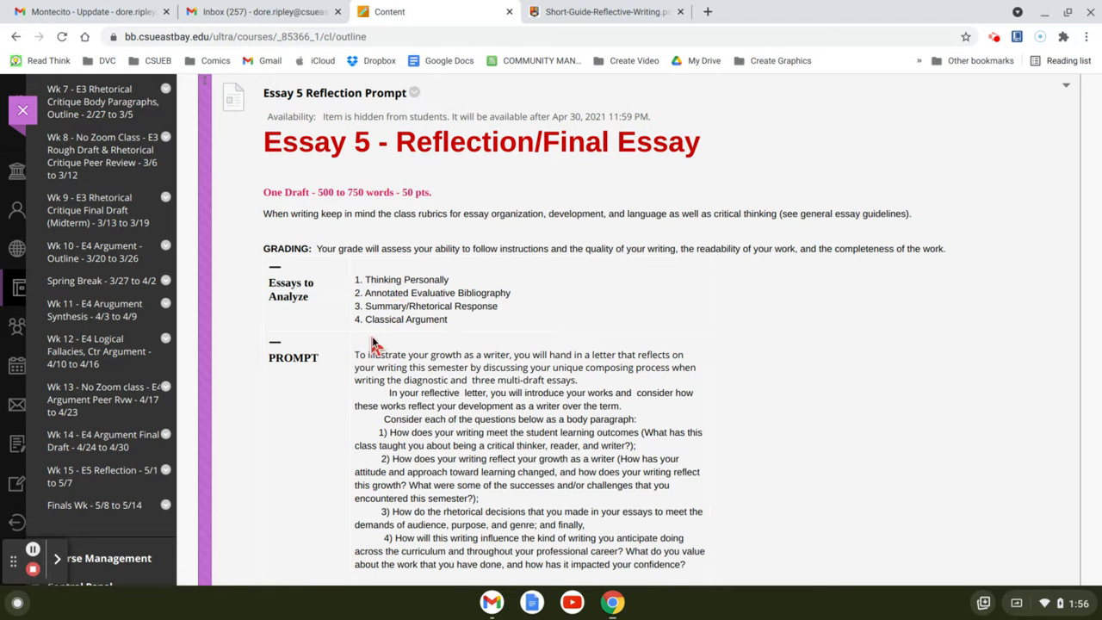
mouse_move(286, 319)
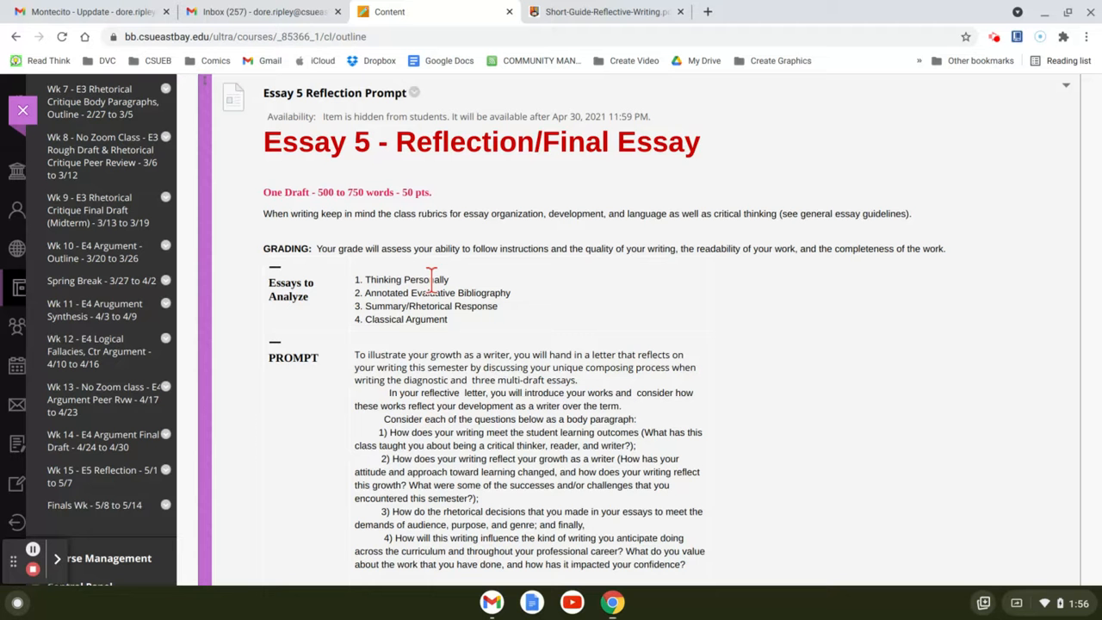
mouse_move(523, 297)
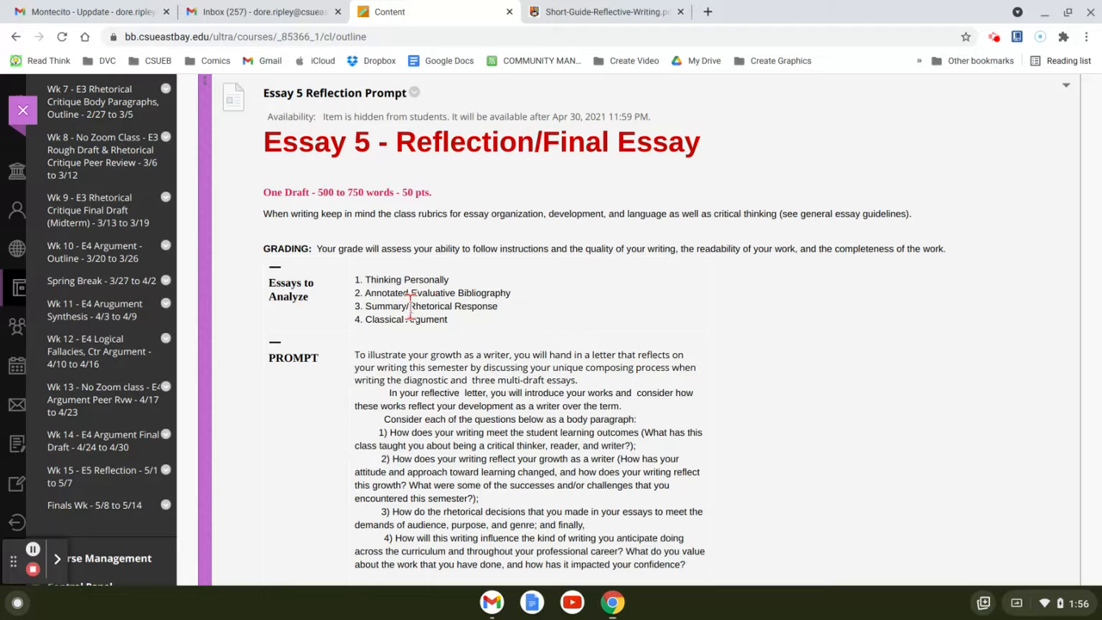
mouse_move(368, 337)
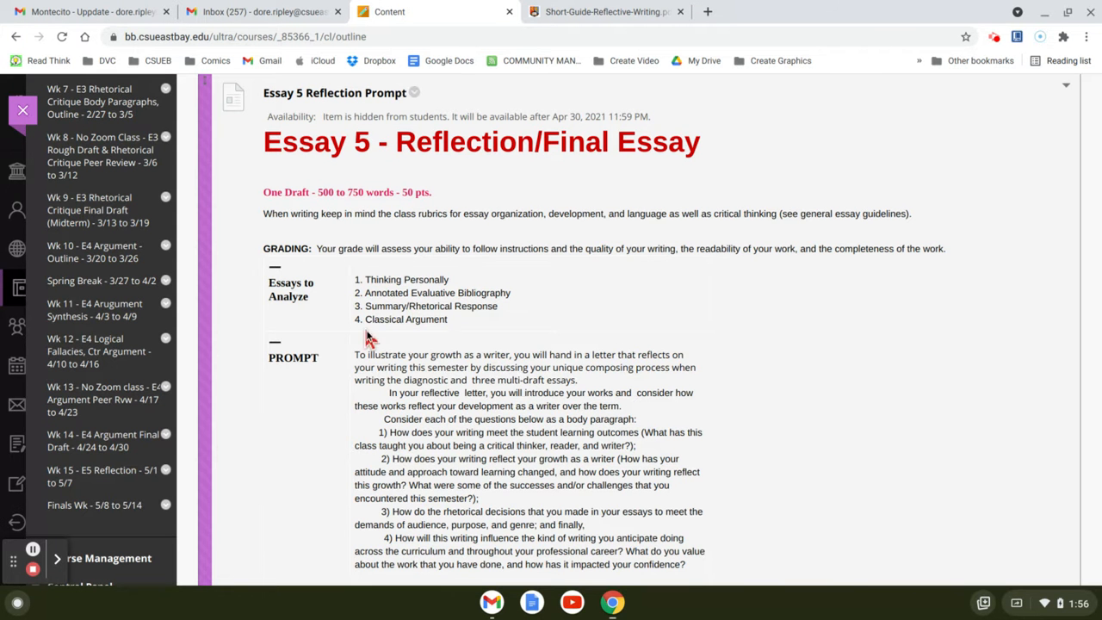
scroll(down, 3)
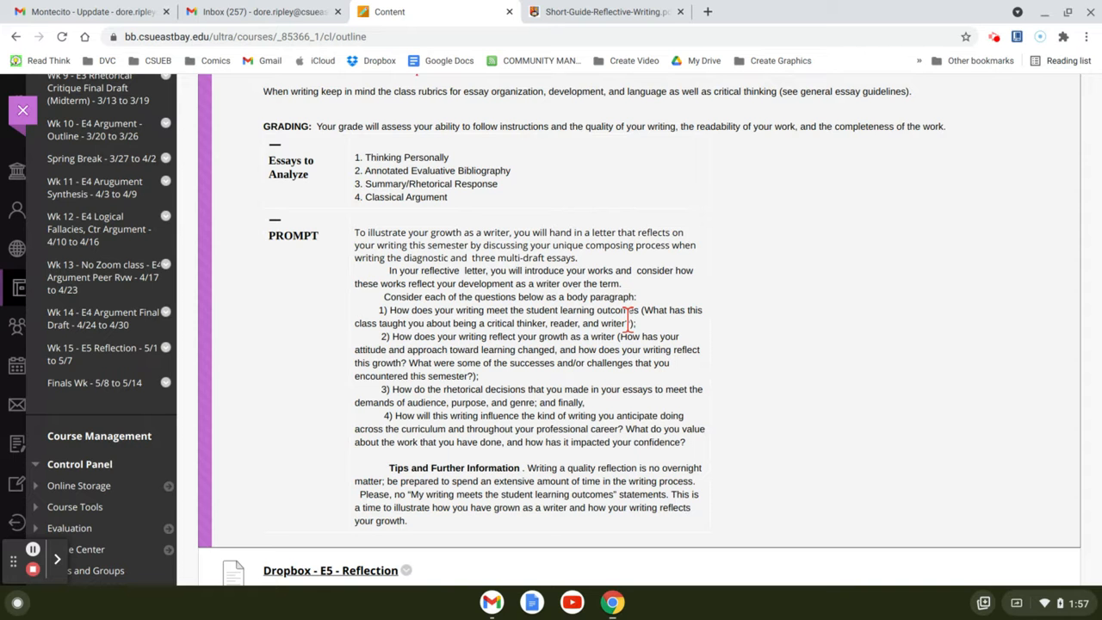
mouse_move(617, 317)
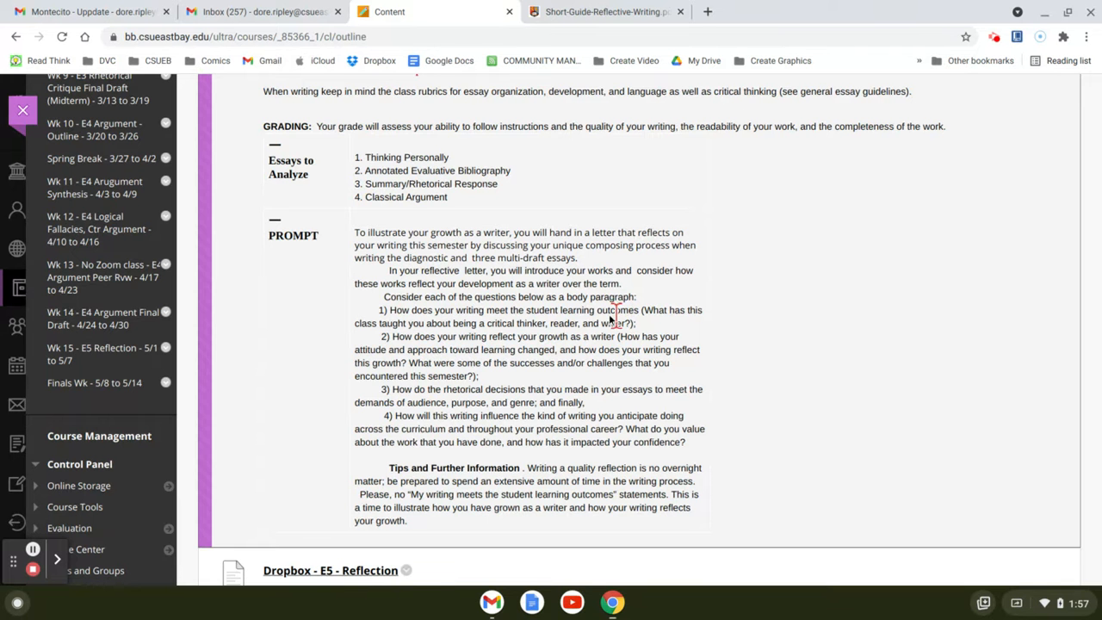
scroll(down, 3)
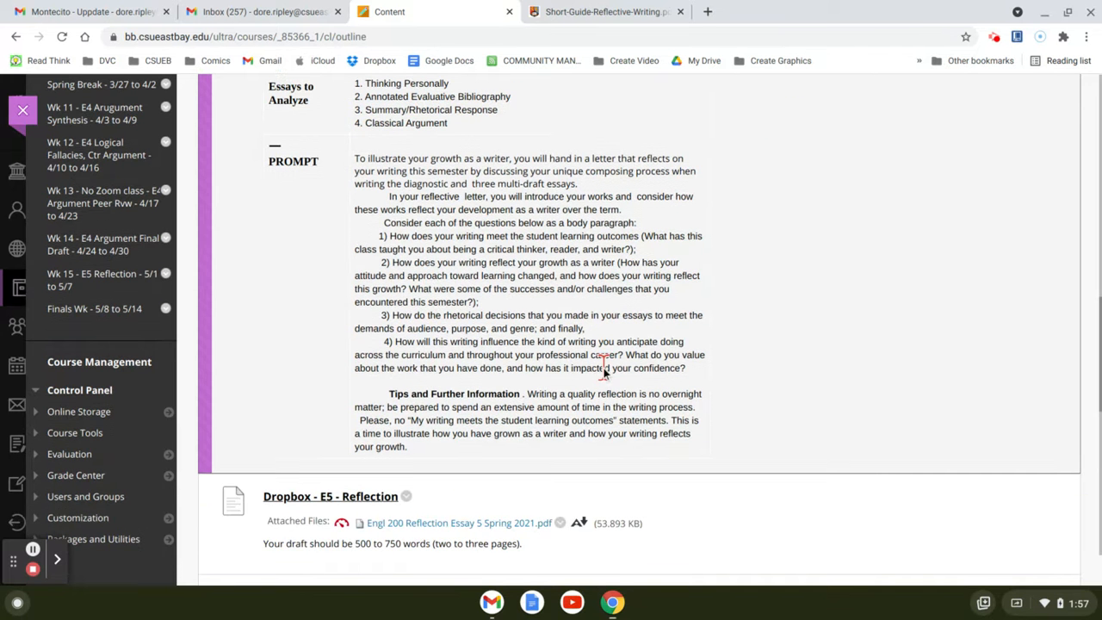
scroll(down, 3)
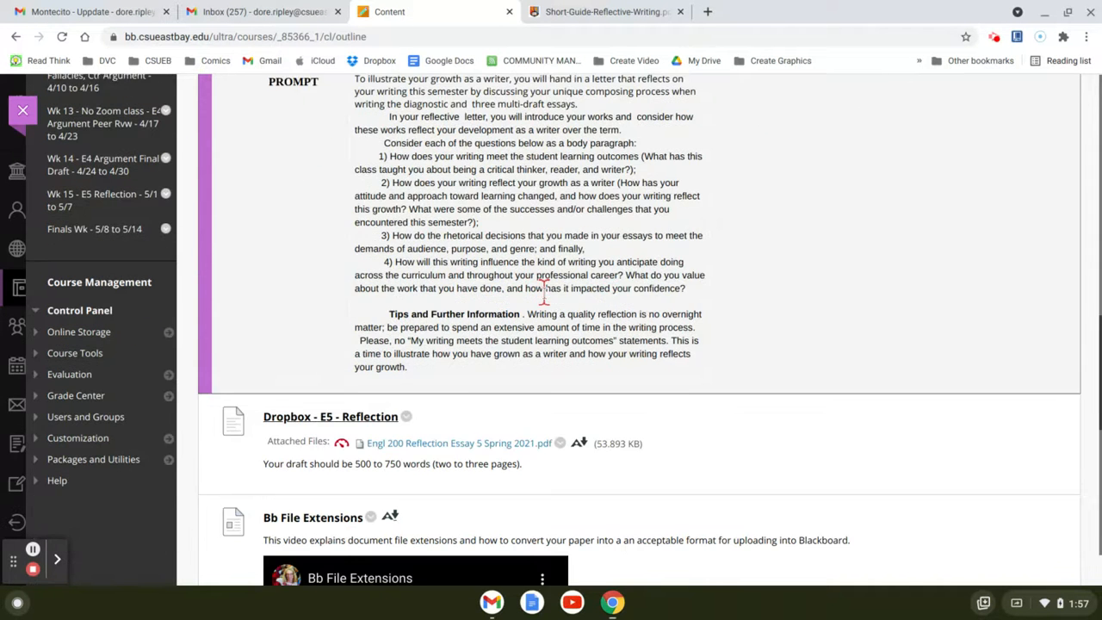
scroll(down, 3)
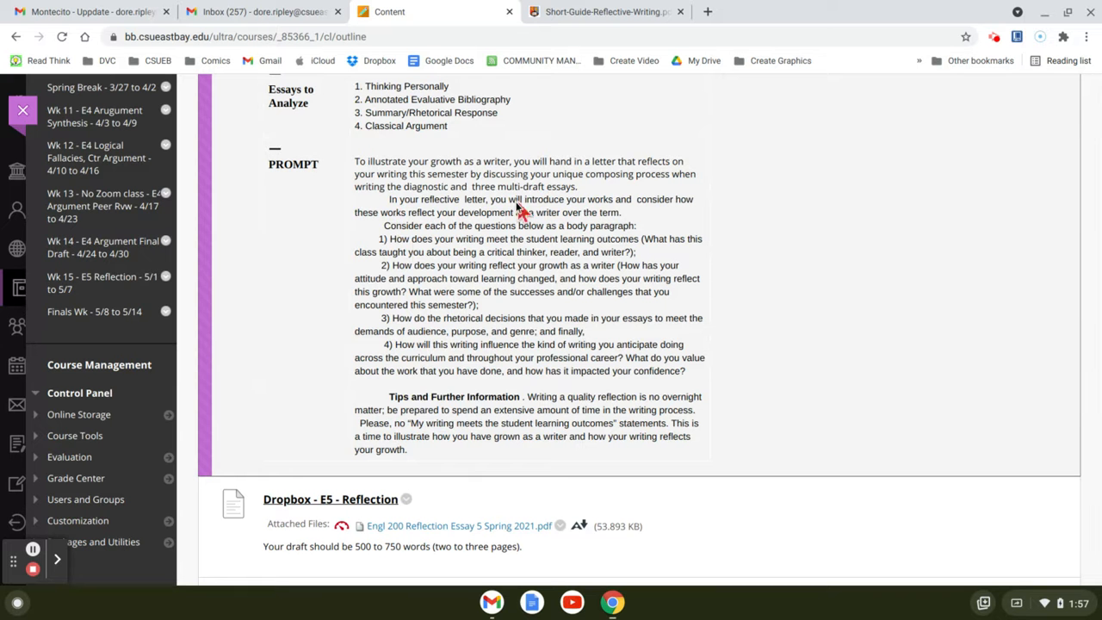
mouse_move(465, 245)
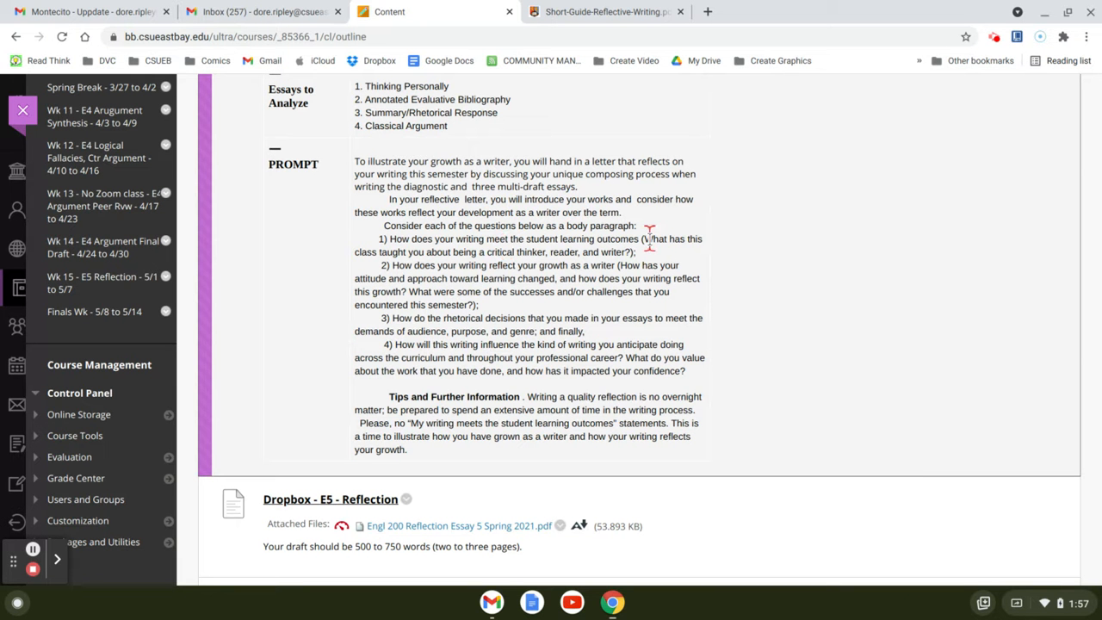
mouse_move(602, 245)
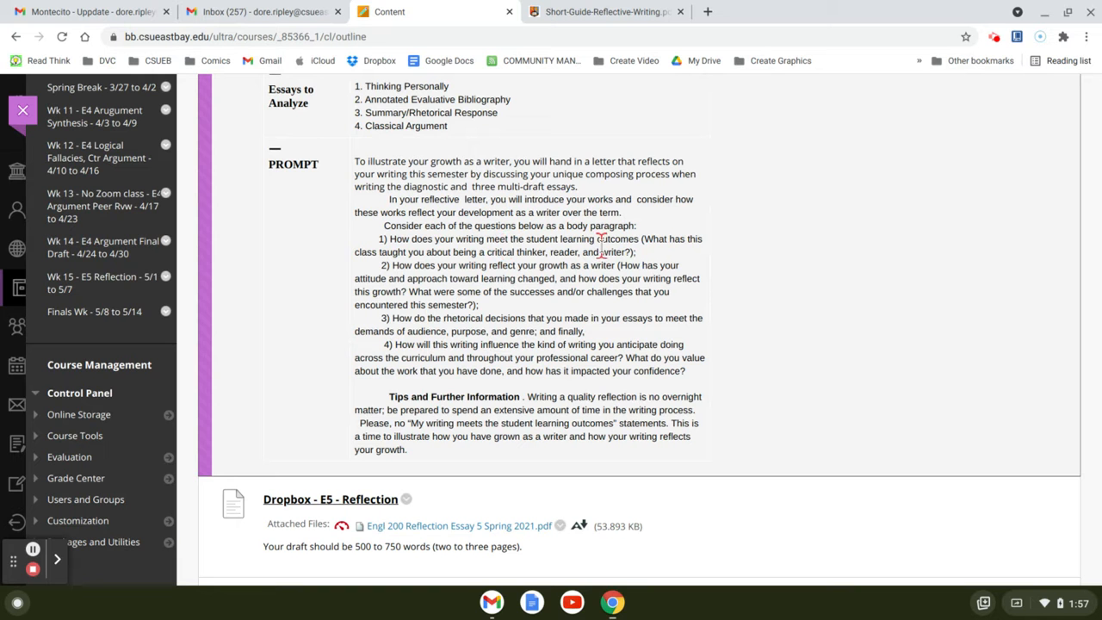
mouse_move(551, 245)
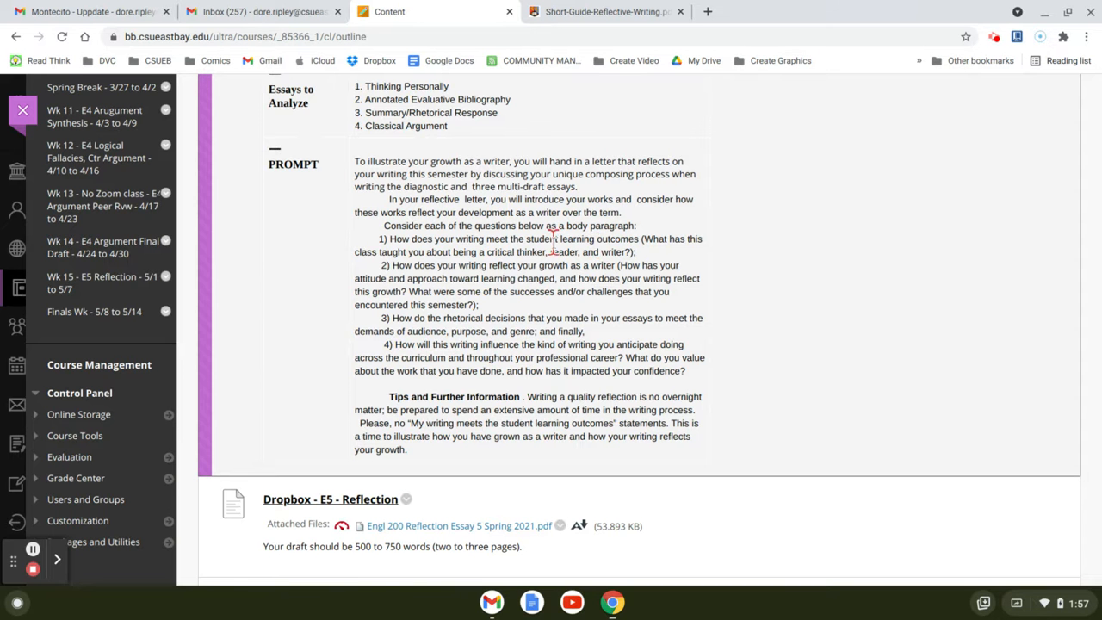
scroll(down, 3)
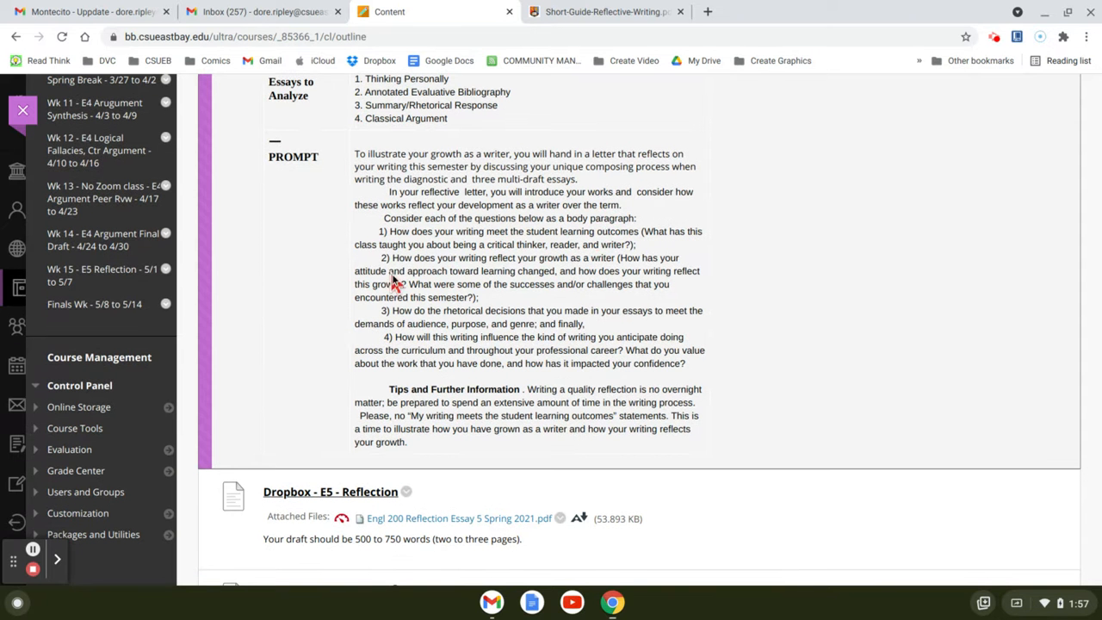
mouse_move(472, 268)
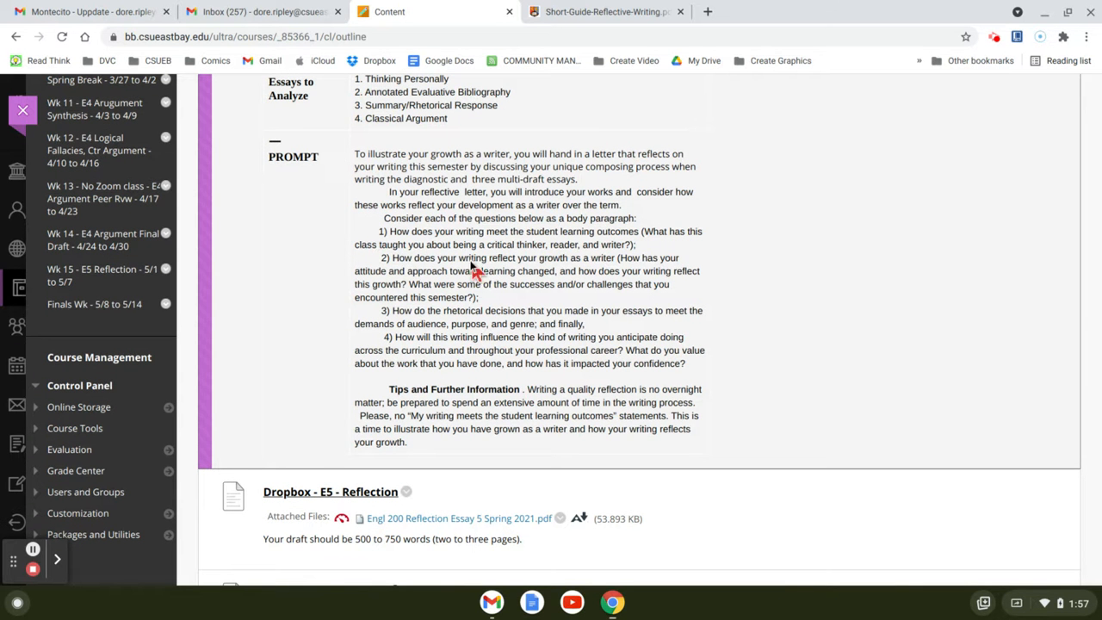
mouse_move(479, 255)
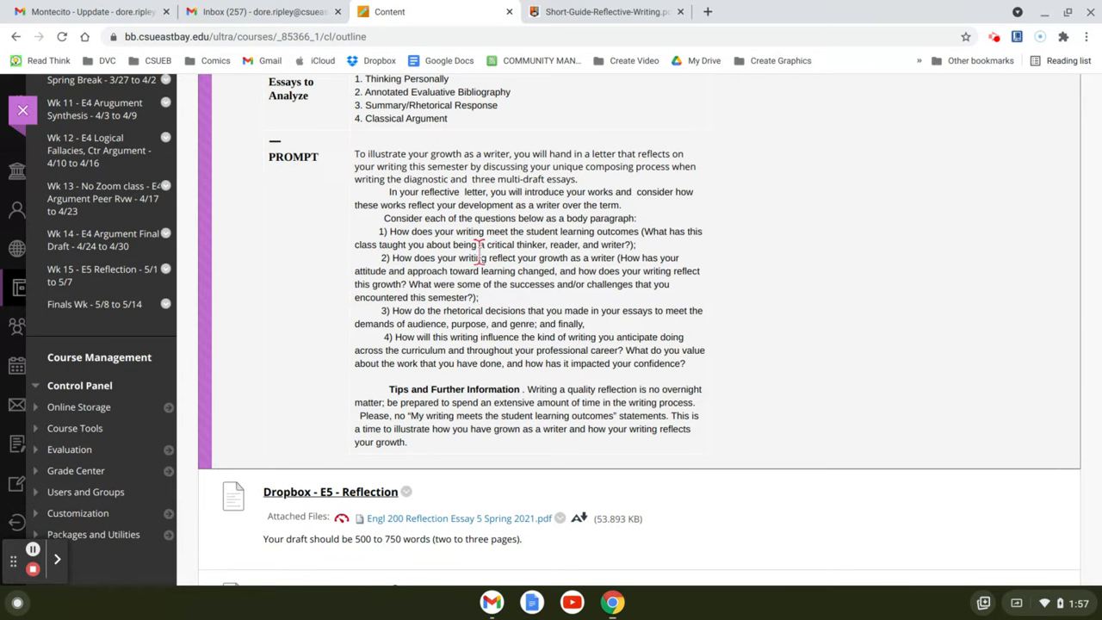
mouse_move(524, 272)
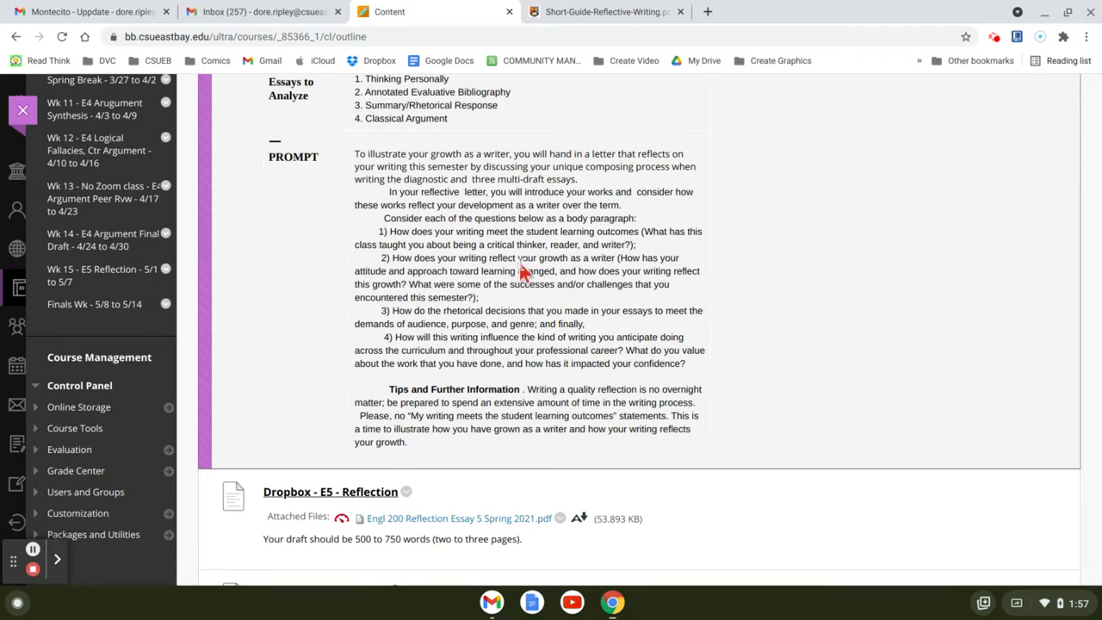
scroll(down, 3)
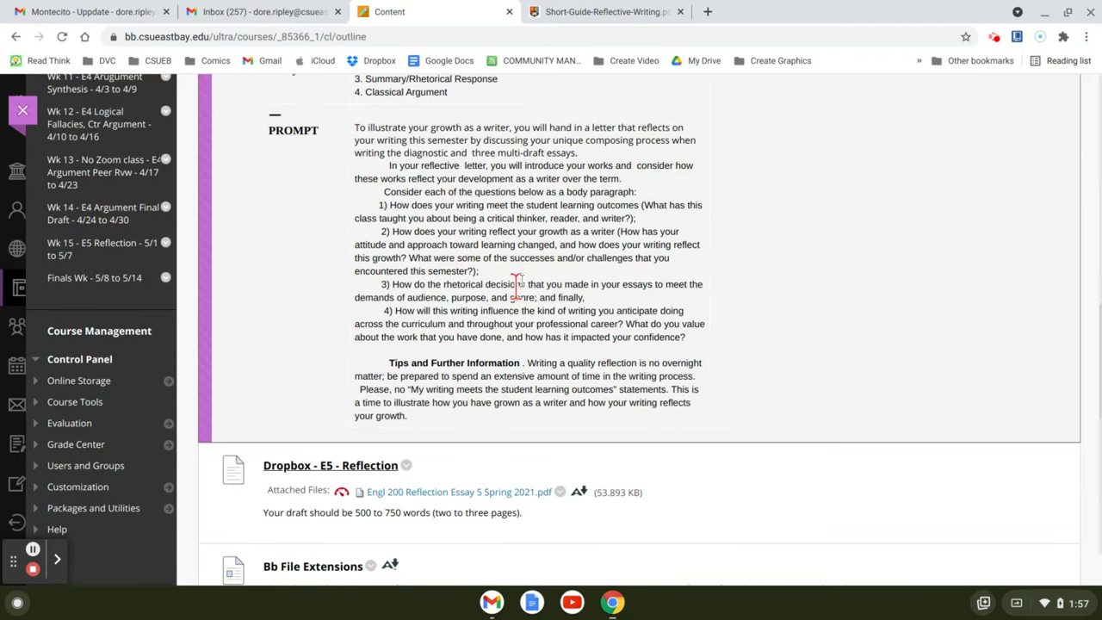
scroll(down, 3)
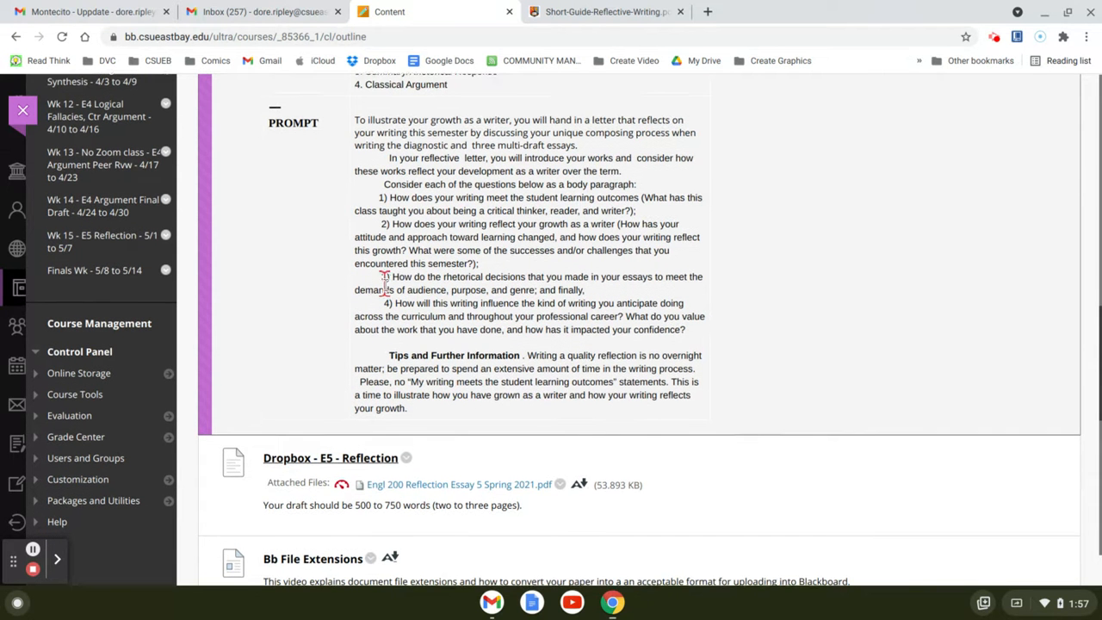
scroll(down, 3)
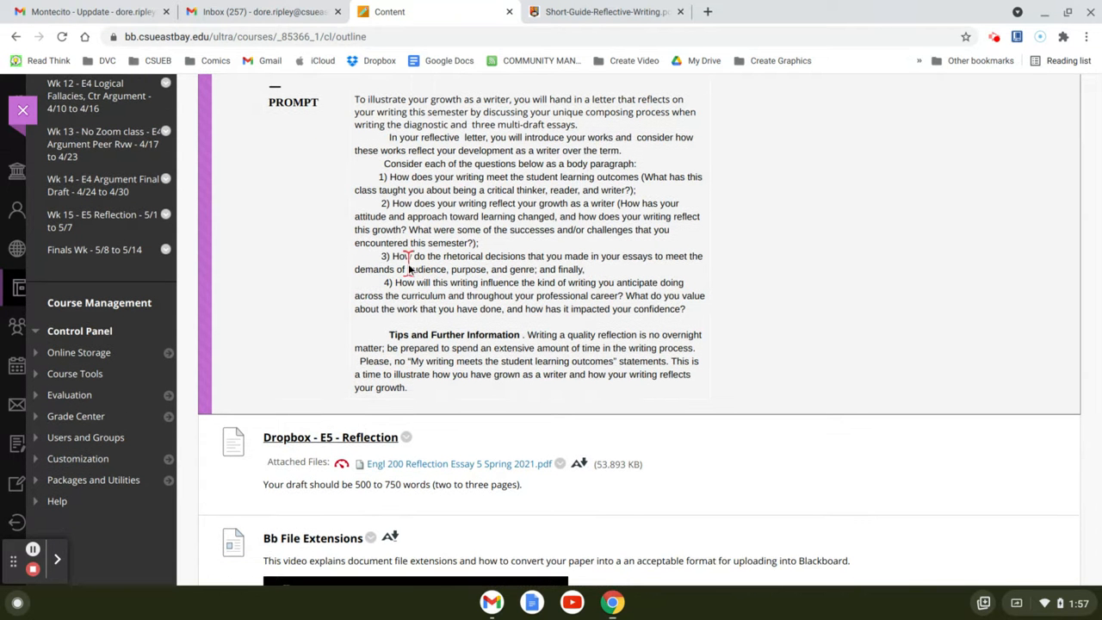
mouse_move(624, 255)
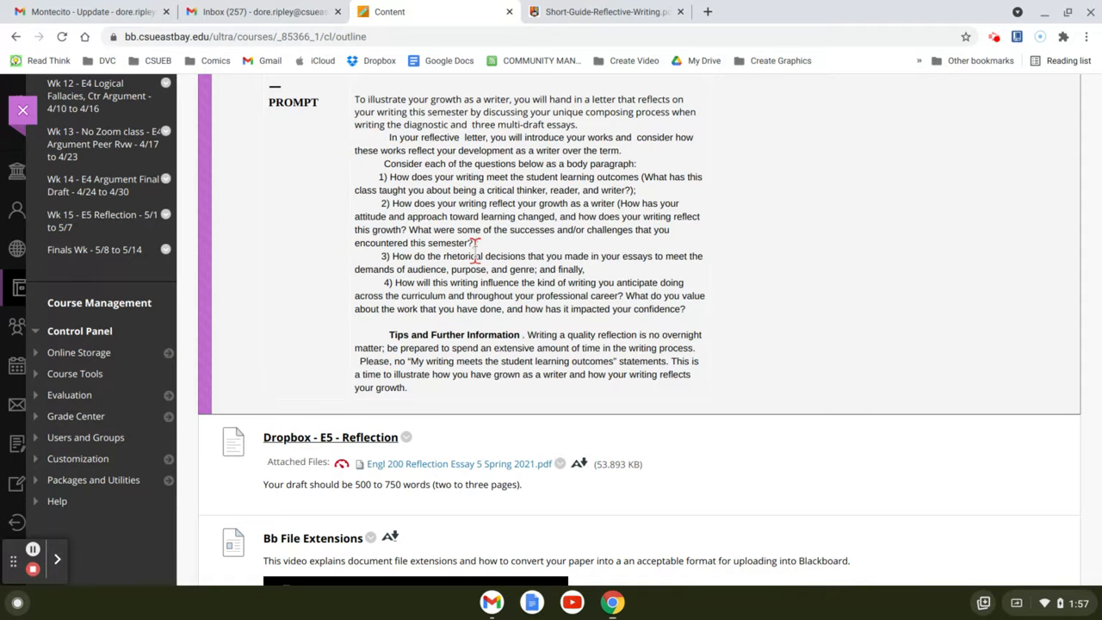
scroll(down, 3)
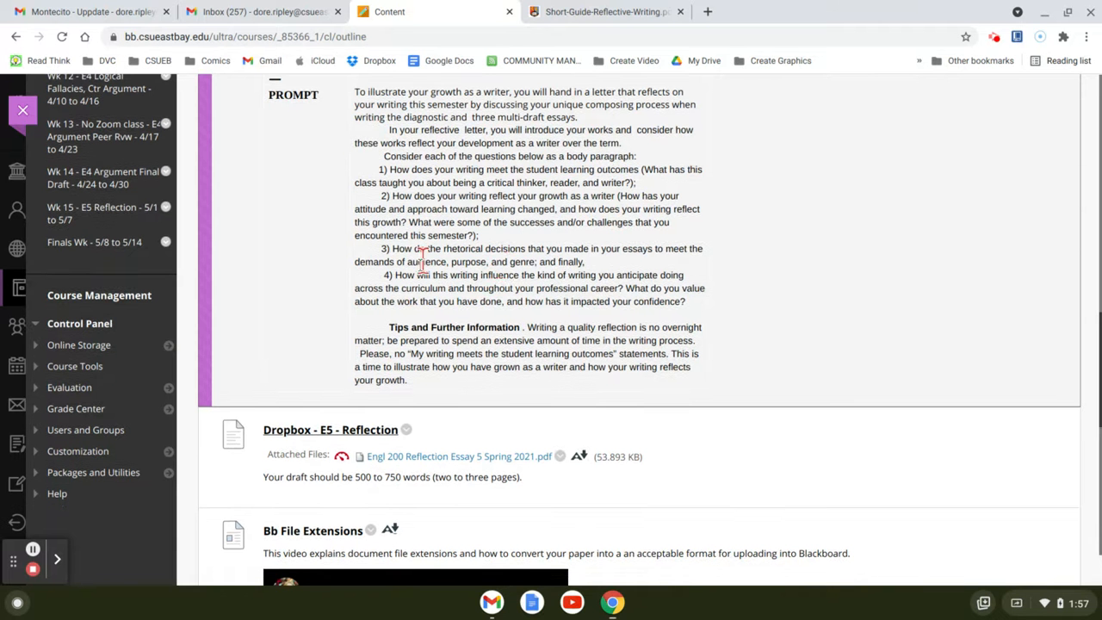
mouse_move(499, 262)
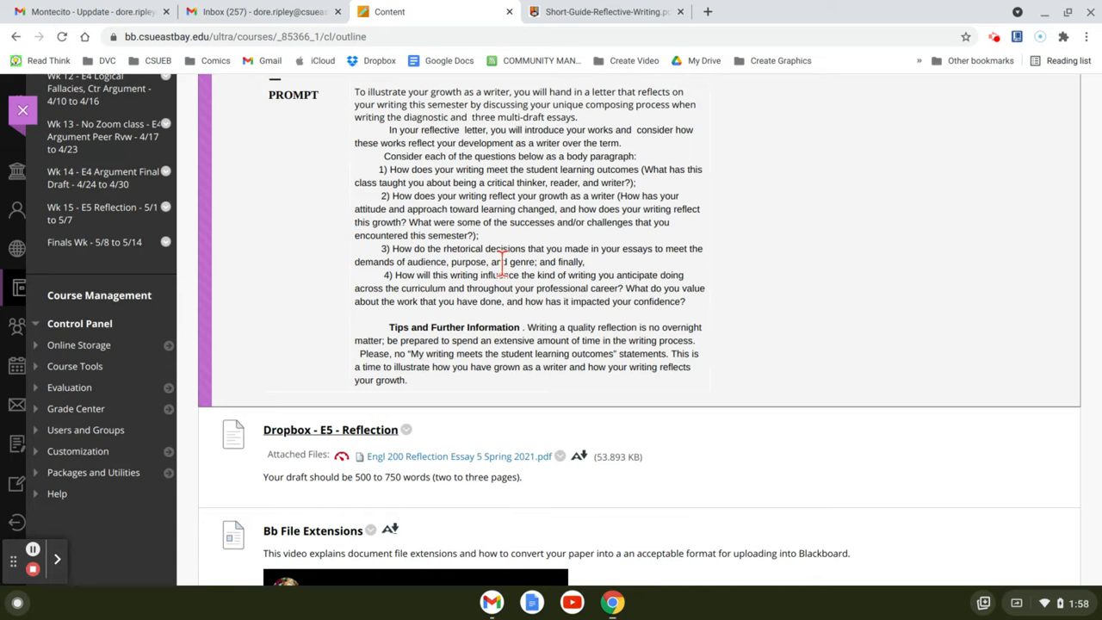
scroll(down, 3)
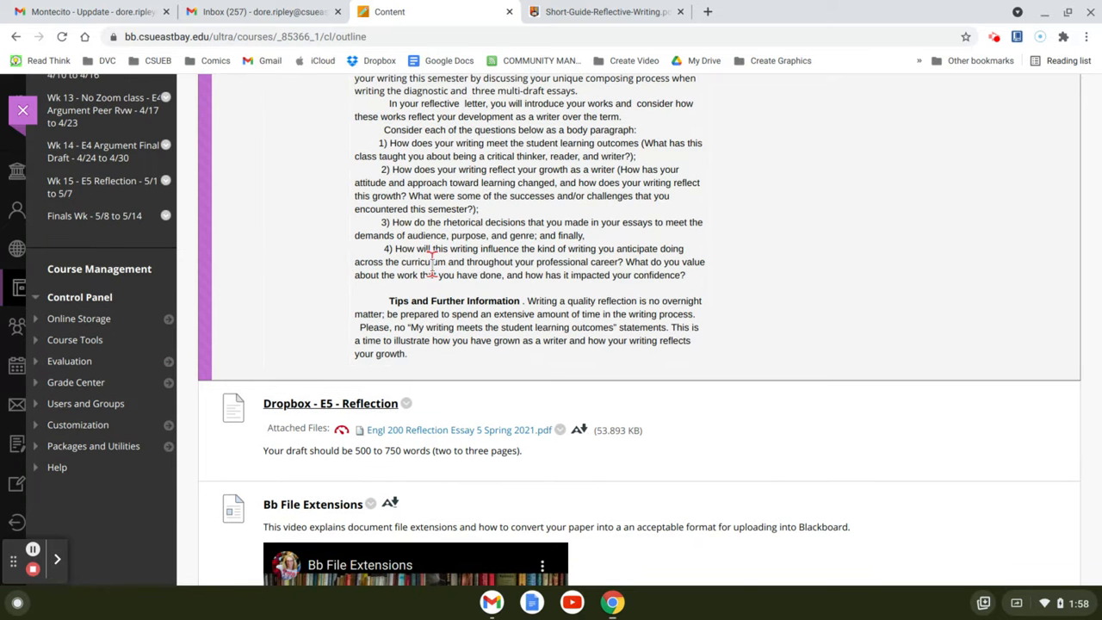
mouse_move(578, 245)
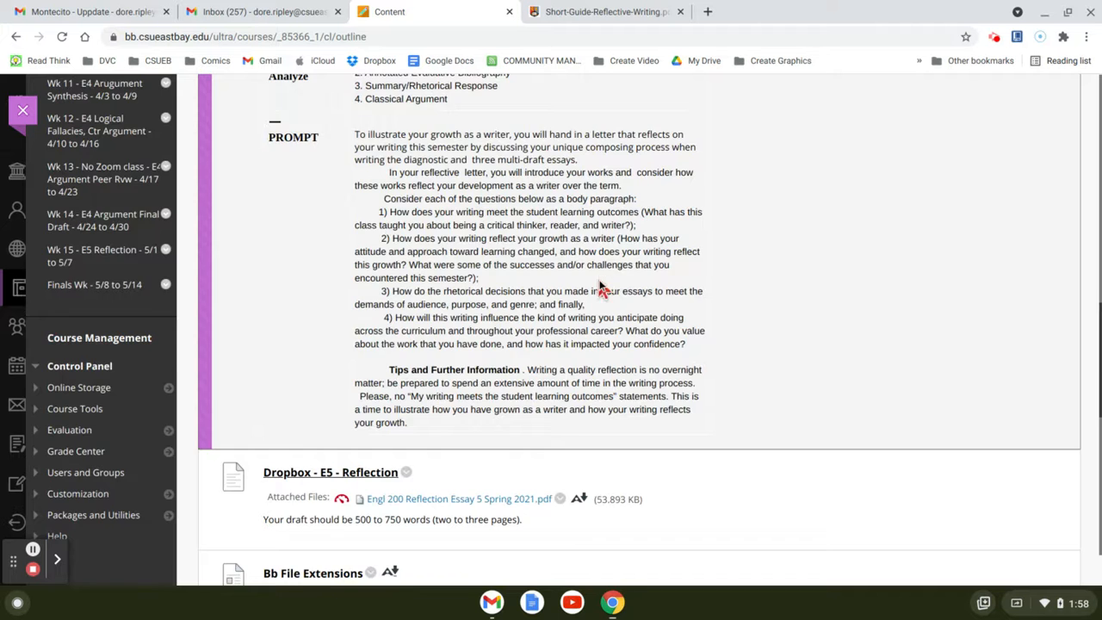
Scroll through the Essay 5 guiding questions and tips down to the Dropbox - E5 - Reflection item.
scroll(up, 3)
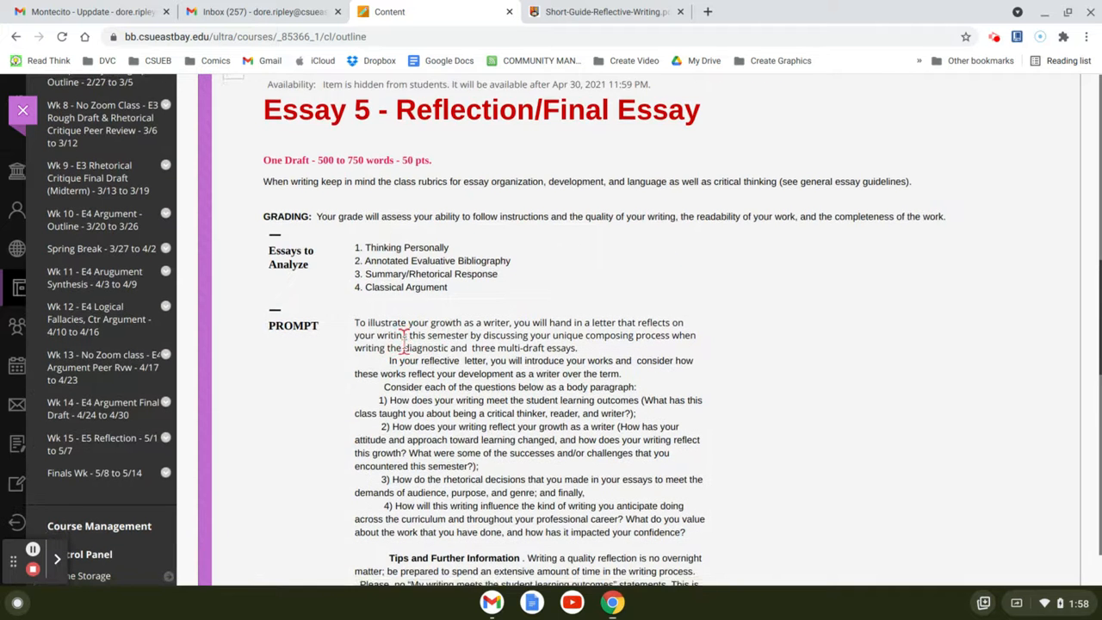
scroll(down, 3)
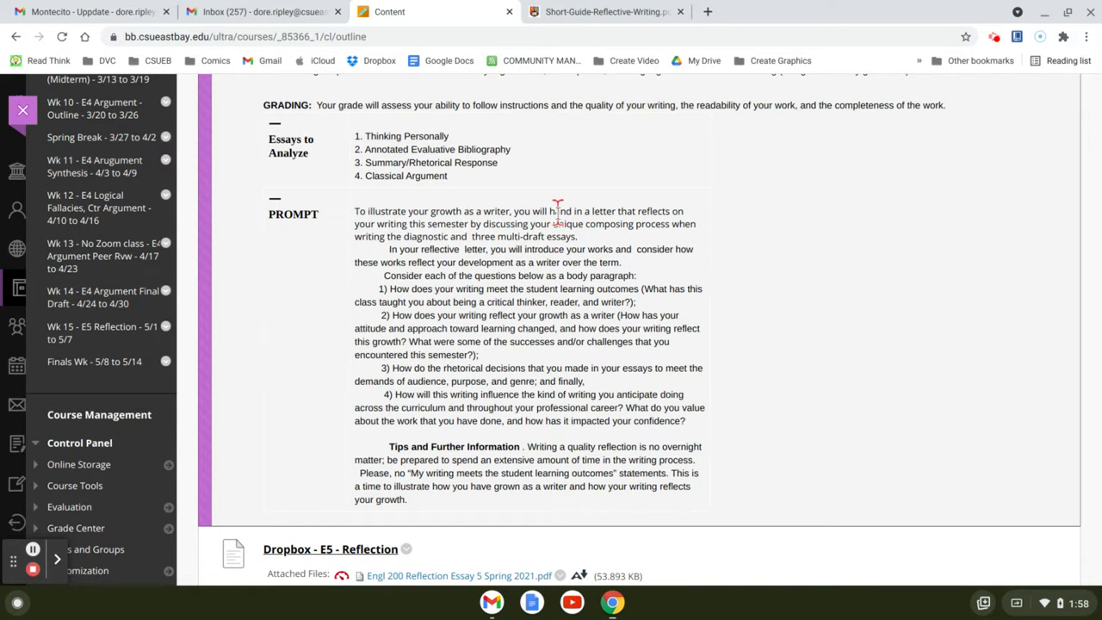
mouse_move(603, 215)
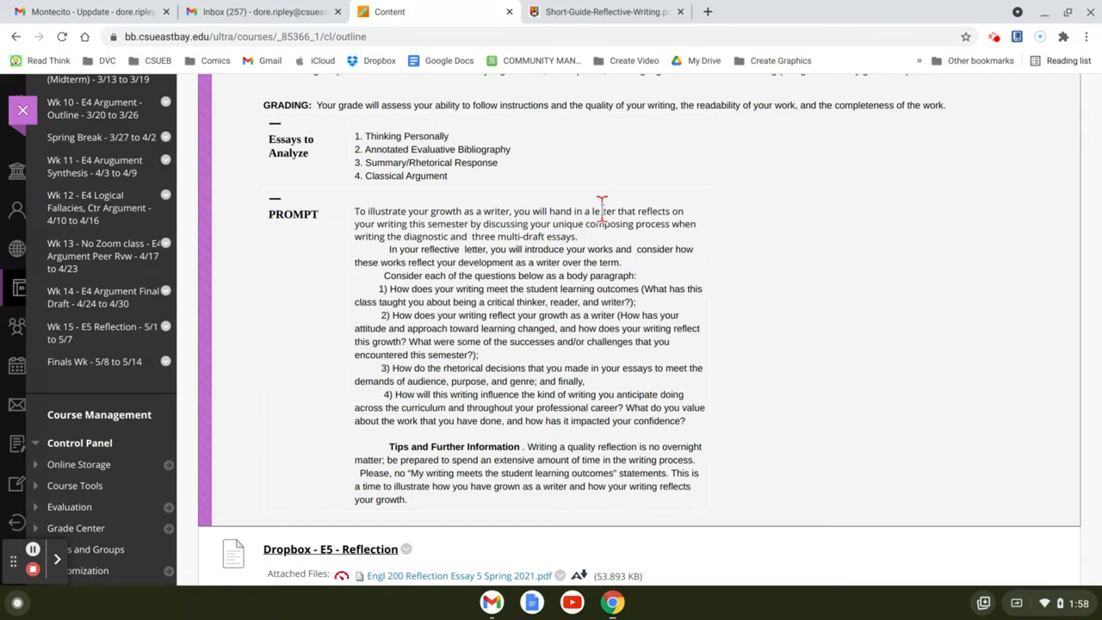
mouse_move(456, 248)
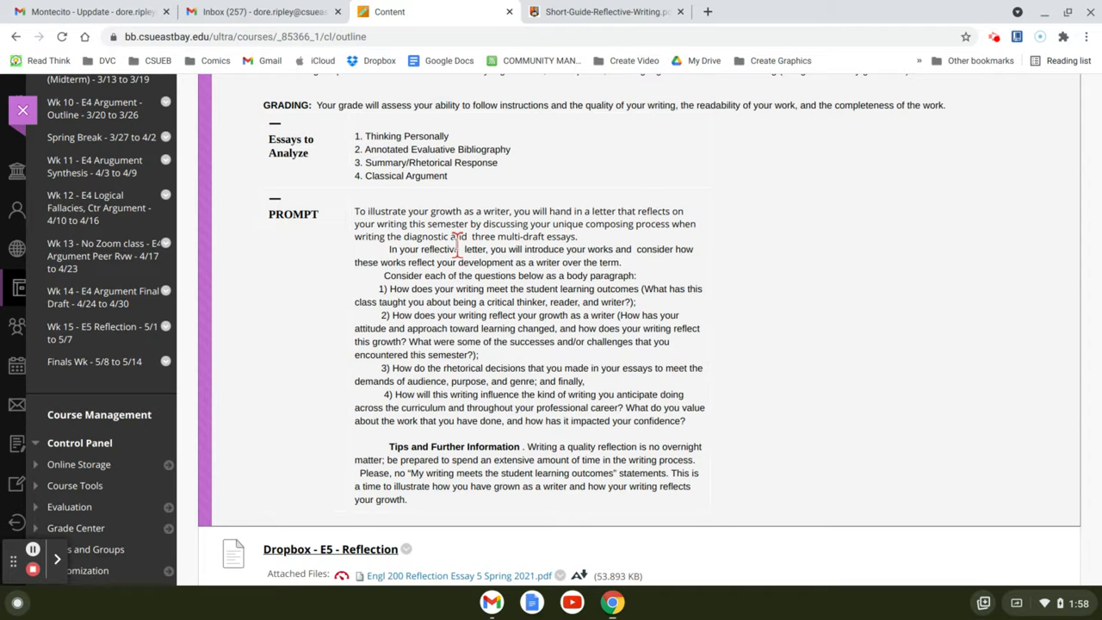
scroll(down, 3)
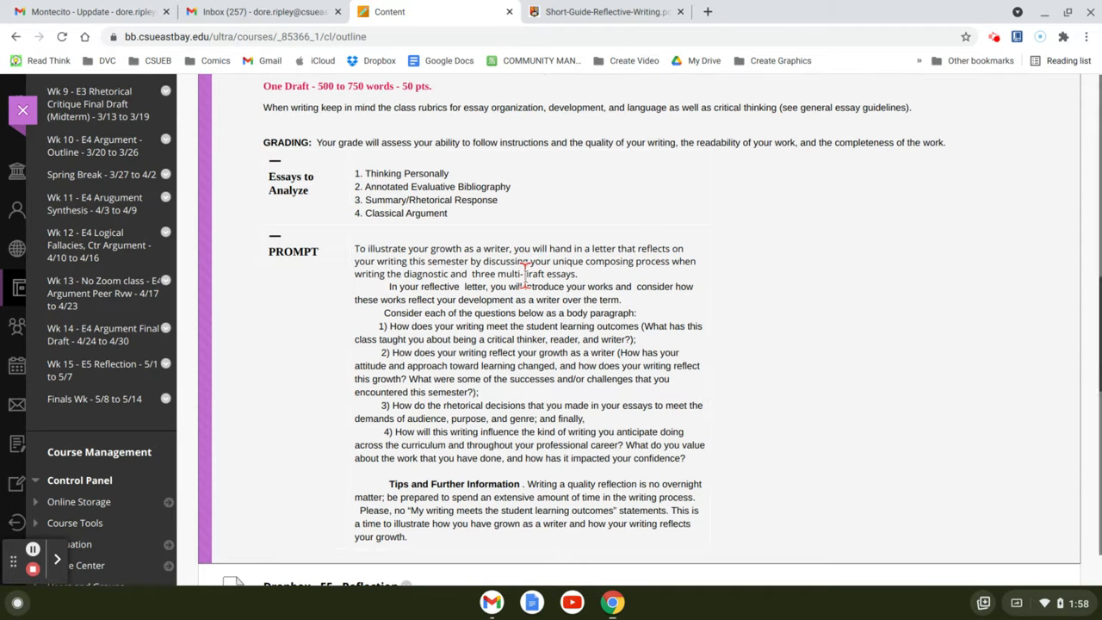
scroll(down, 3)
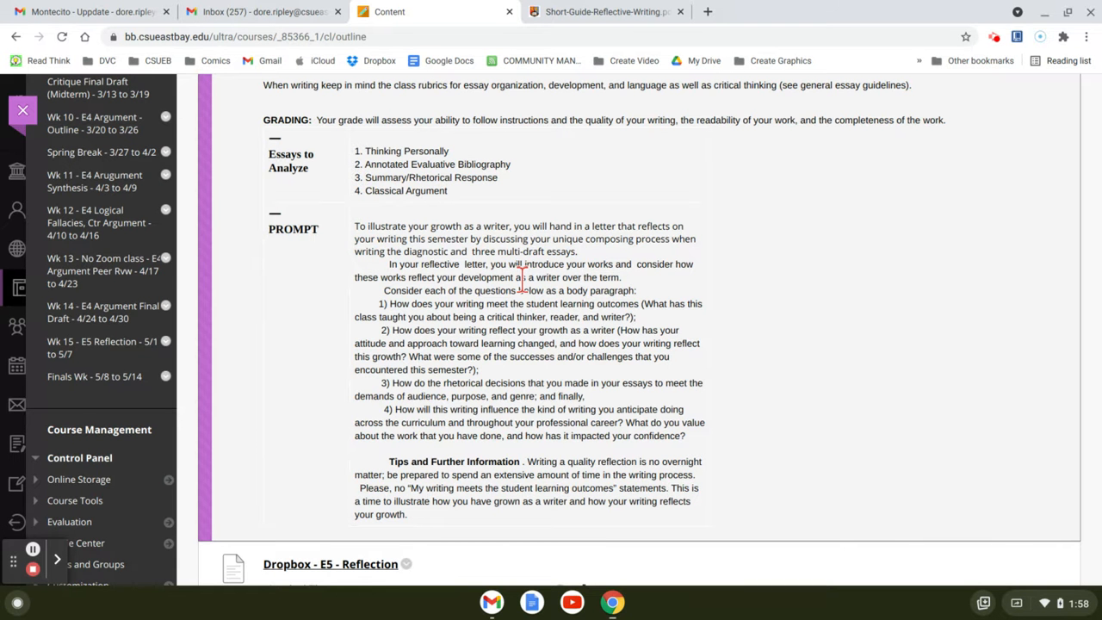
scroll(down, 3)
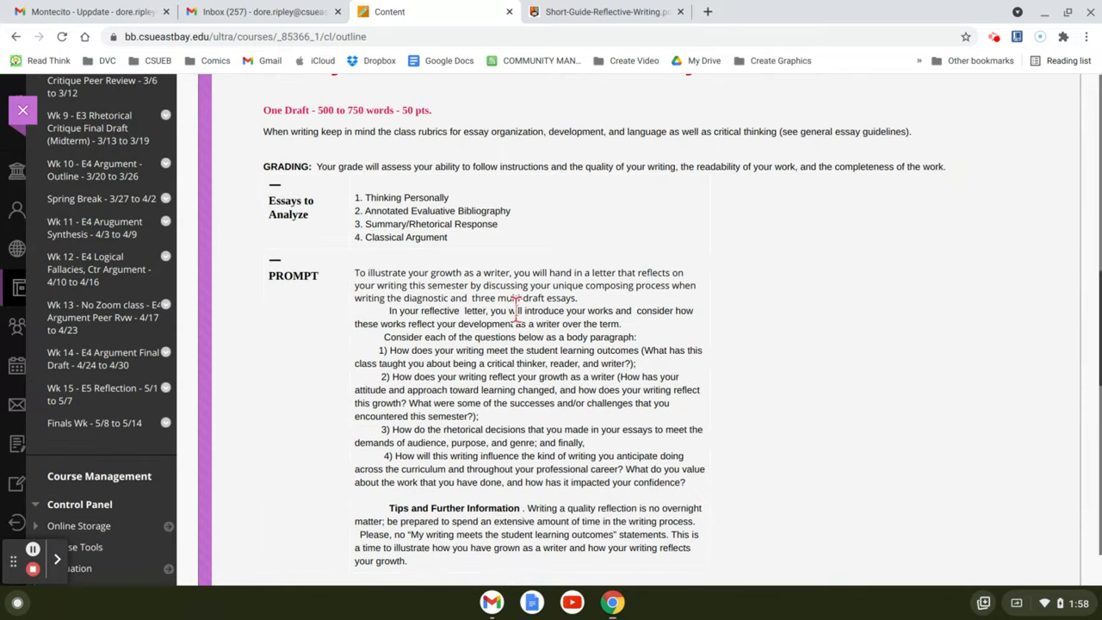
scroll(down, 3)
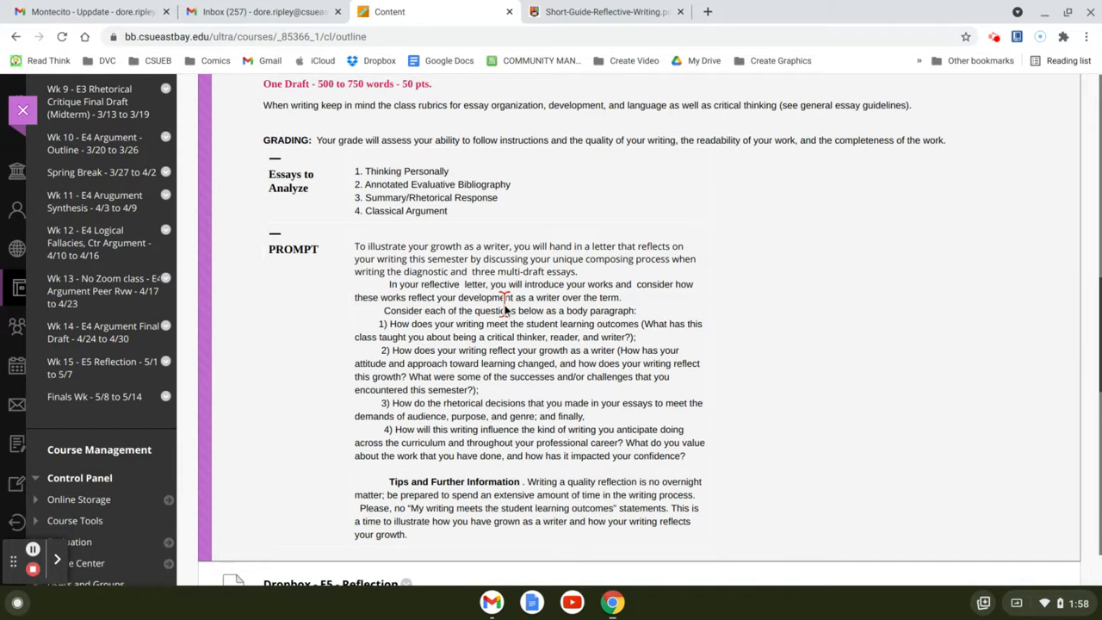
scroll(down, 3)
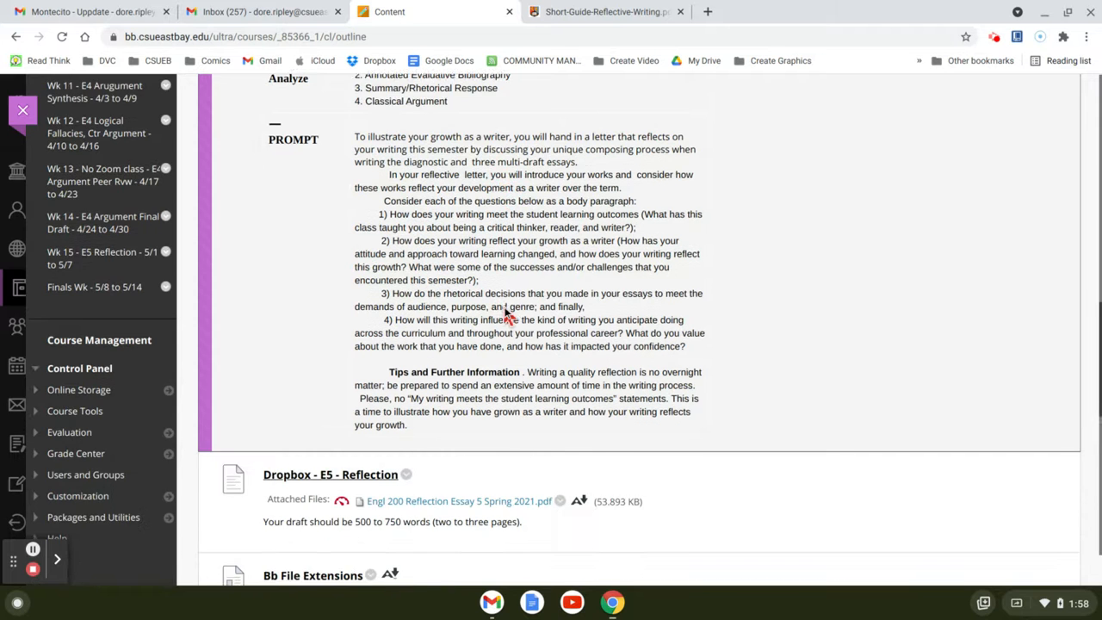
scroll(down, 3)
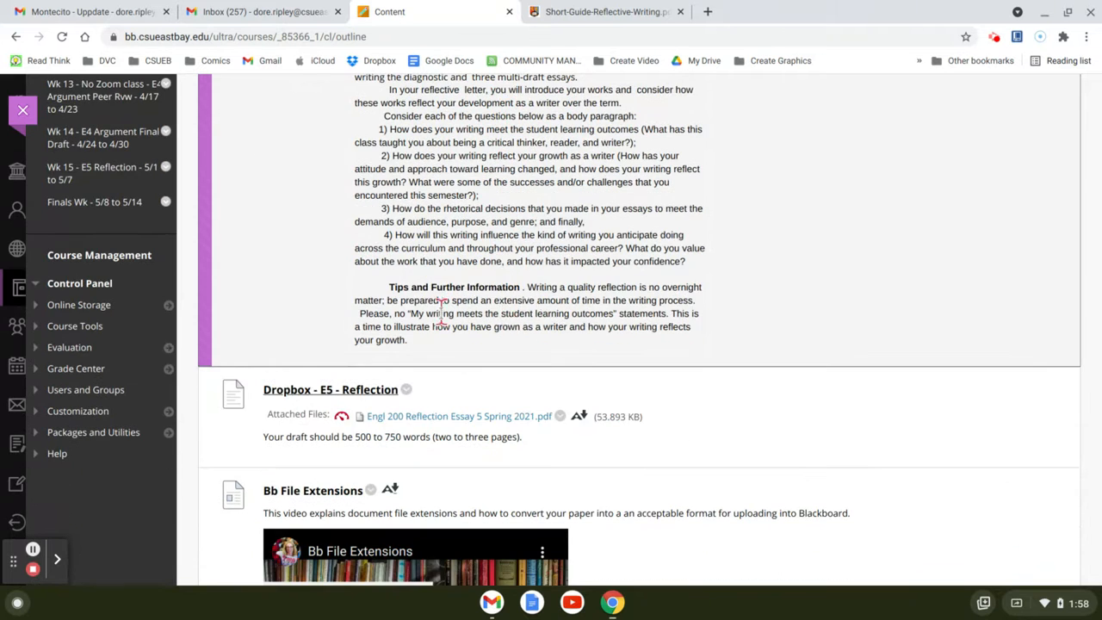
Scroll past the E5 dropbox and Bb File Extensions video to Week 15 Handouts with the SafeAssign guide.
scroll(down, 3)
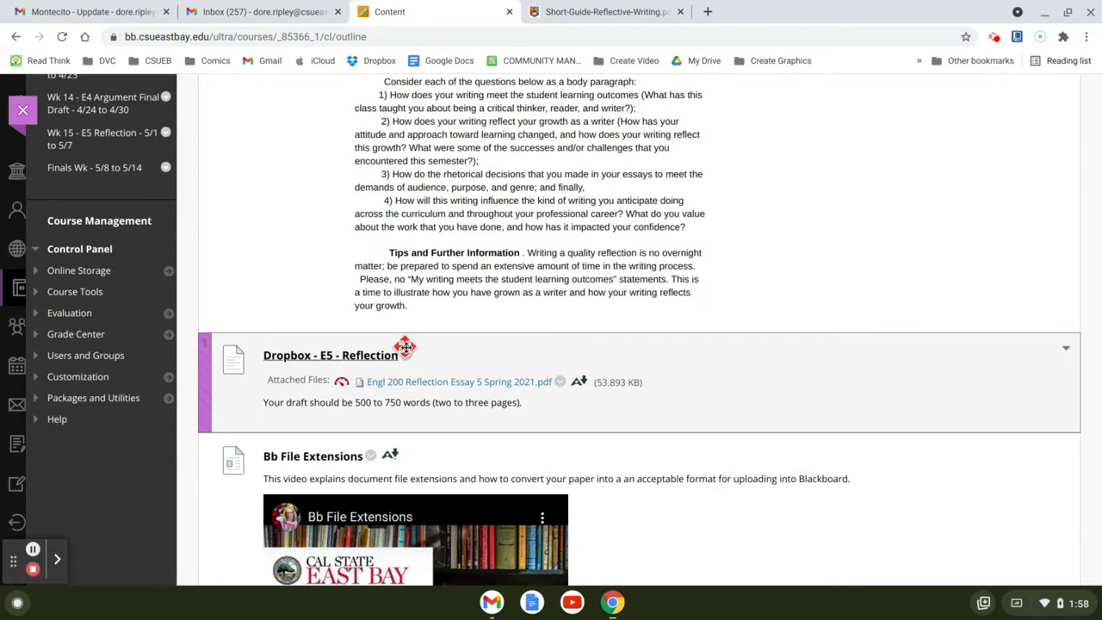
scroll(down, 3)
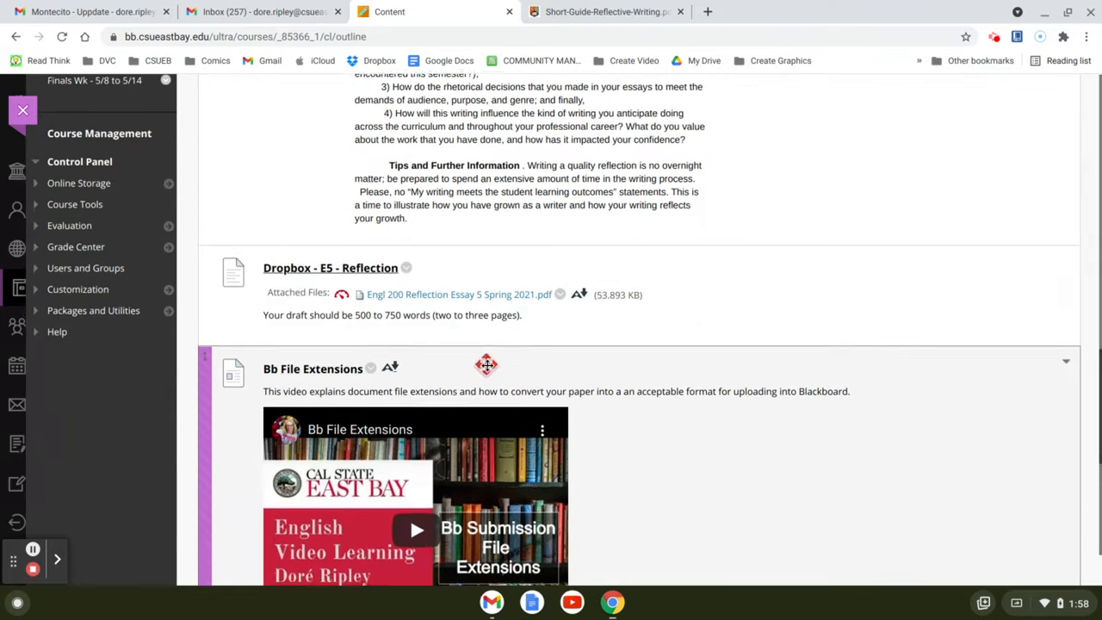
scroll(down, 3)
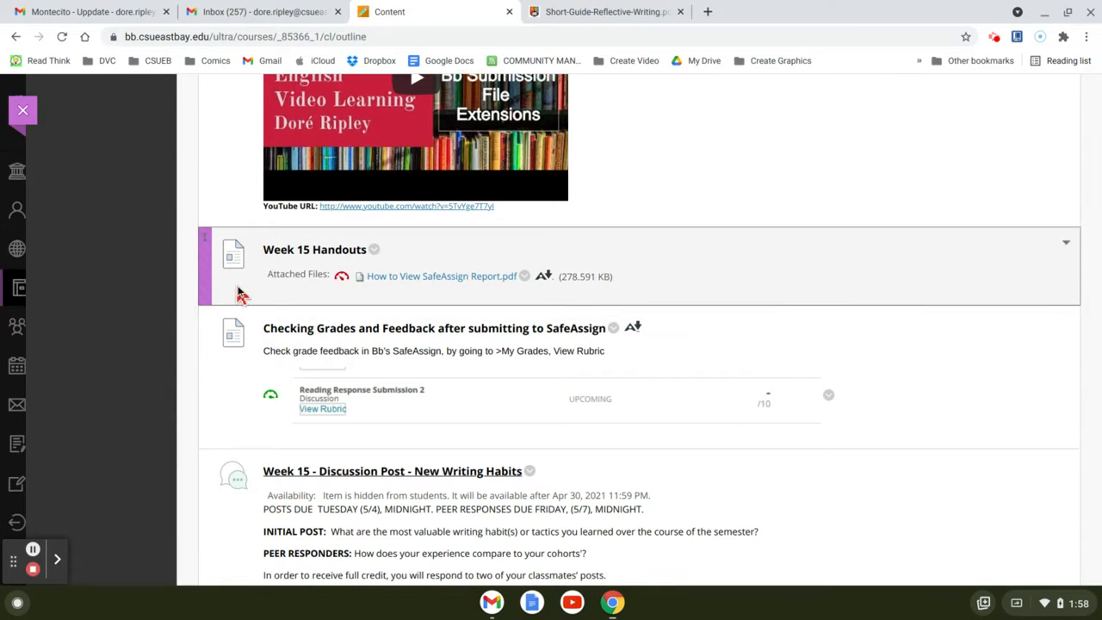
Read the New Writing Habits discussion post instructions, then return to the top of the Wk 15 module.
scroll(down, 3)
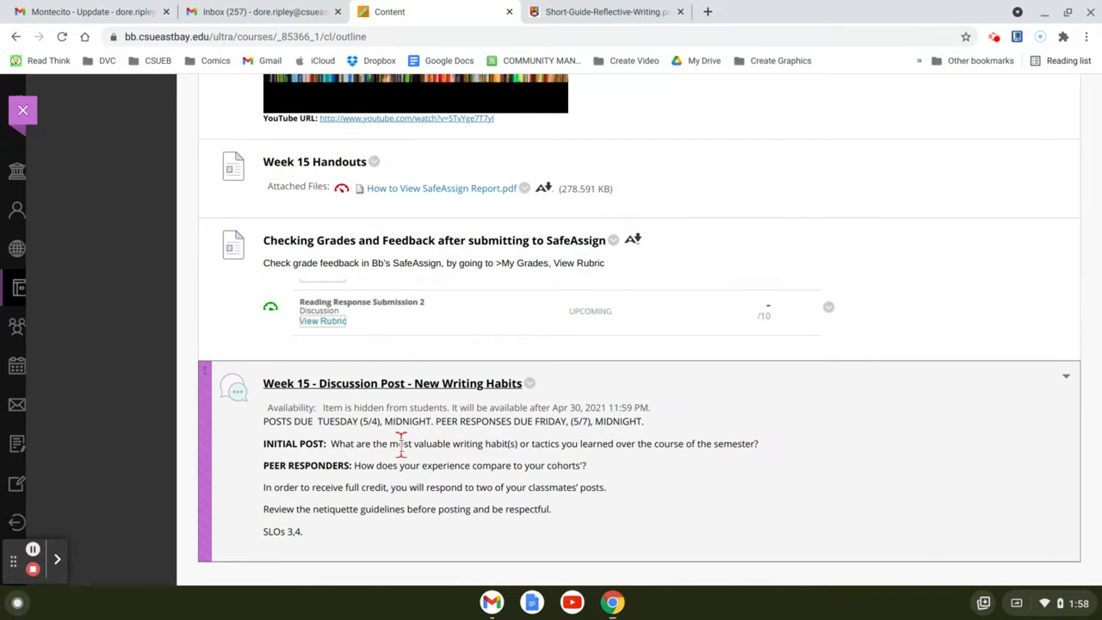
mouse_move(594, 444)
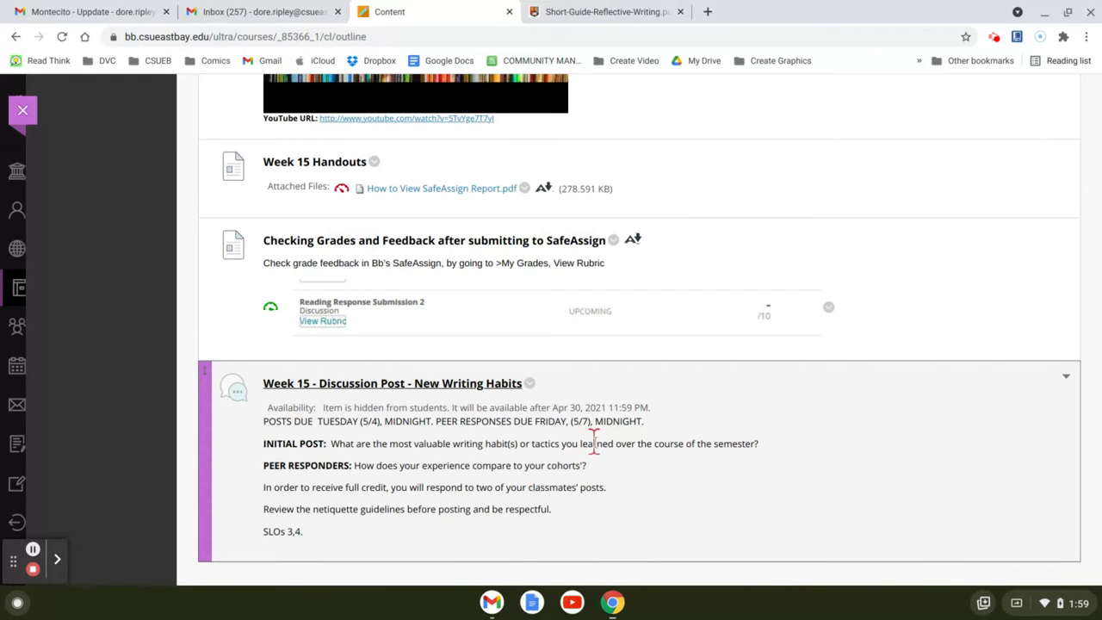
mouse_move(482, 469)
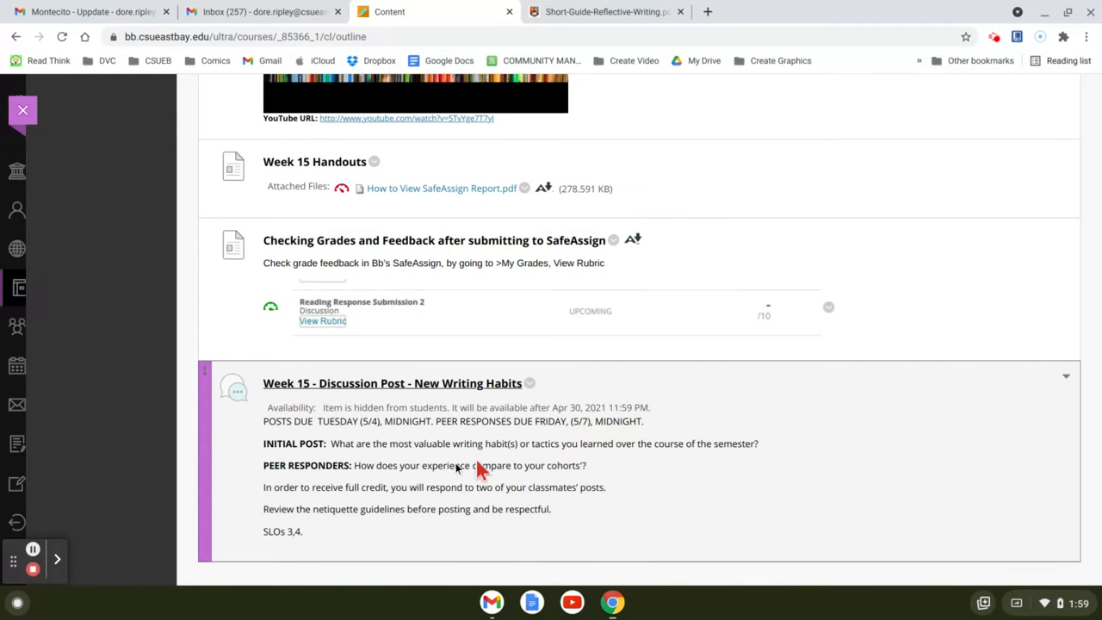
mouse_move(594, 468)
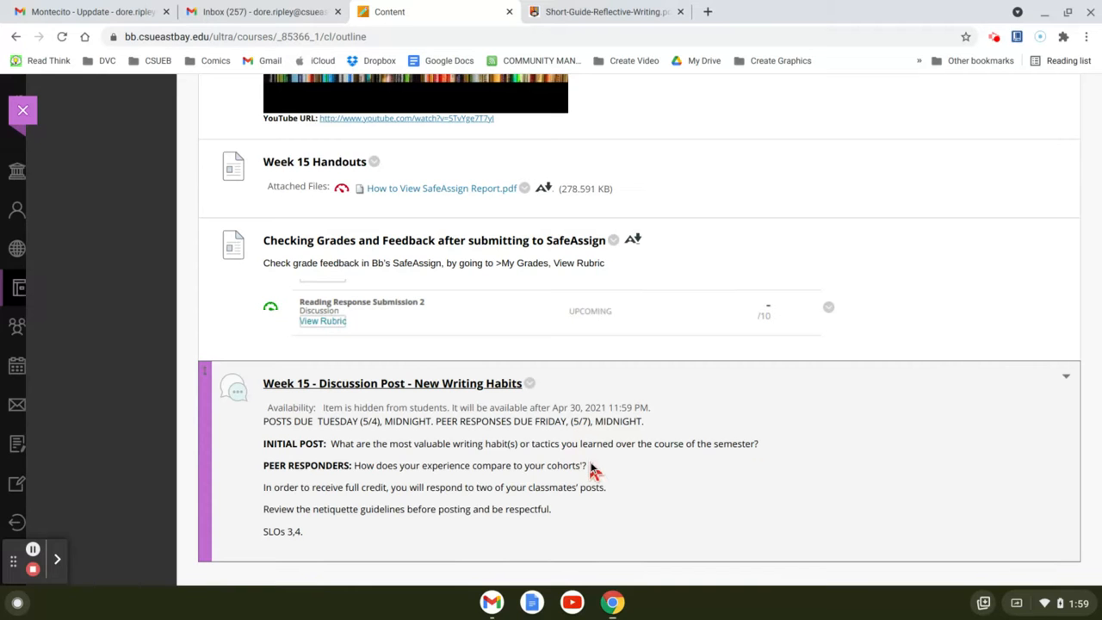
scroll(up, 3)
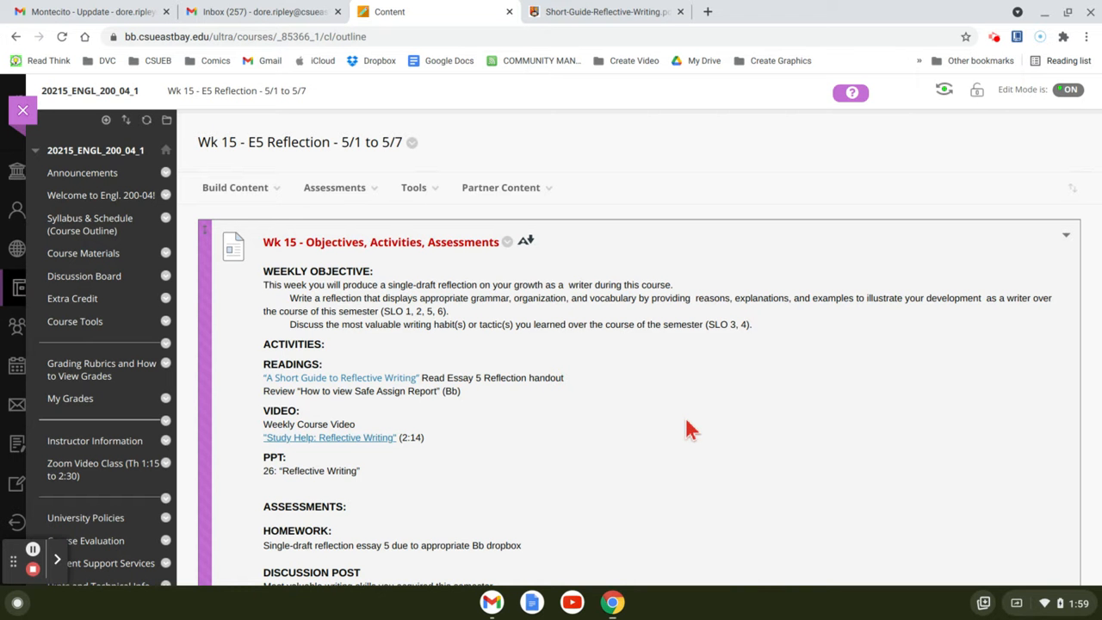
mouse_move(671, 431)
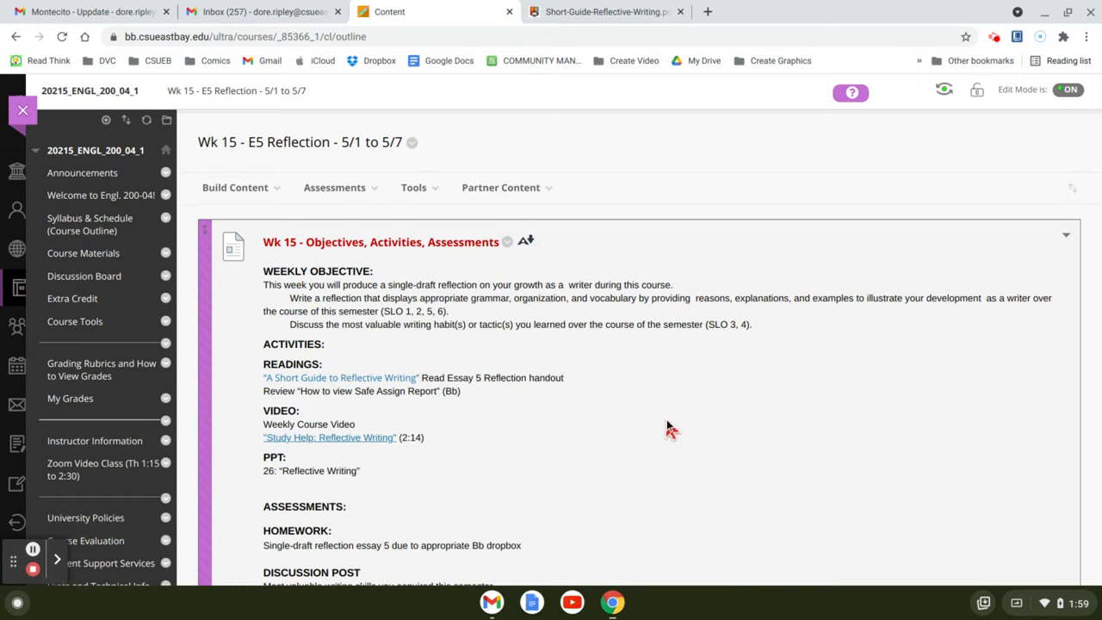
mouse_move(671, 427)
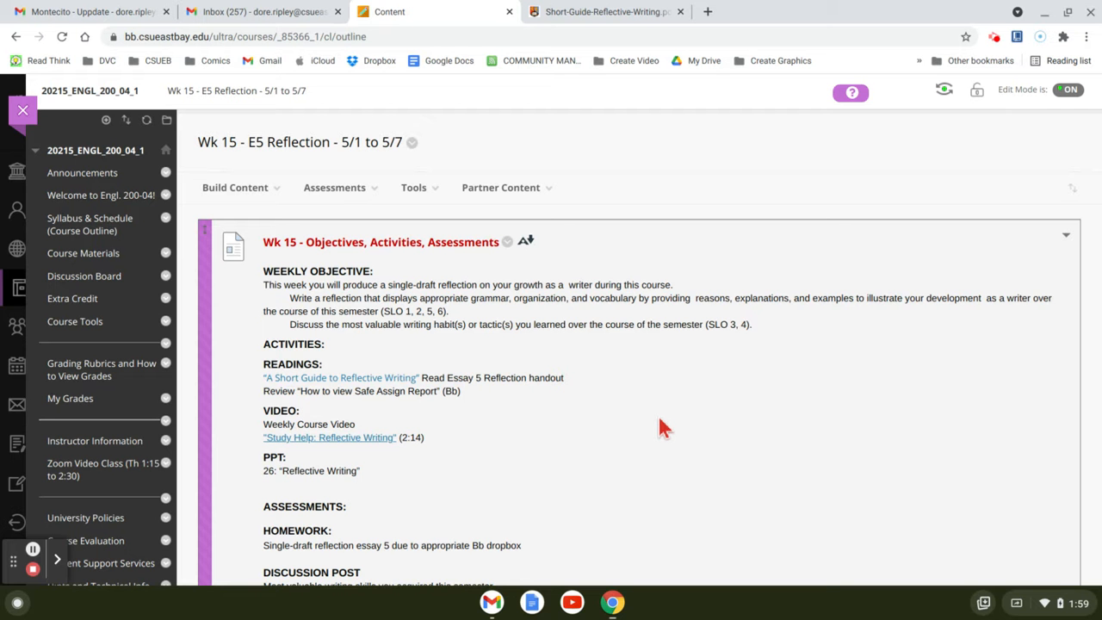
mouse_move(658, 429)
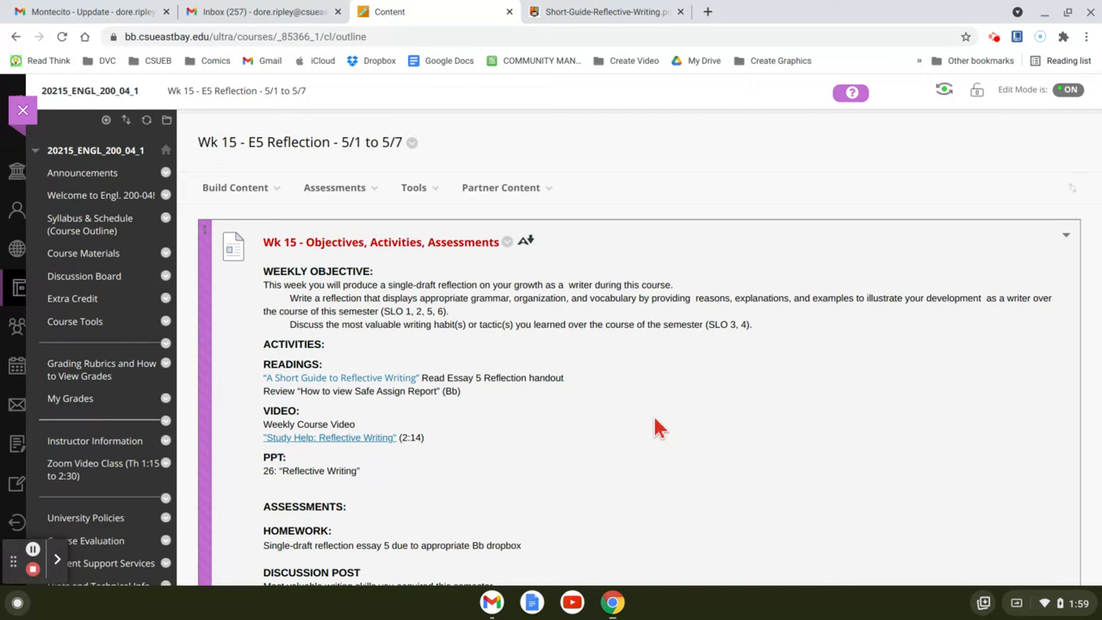
mouse_move(682, 414)
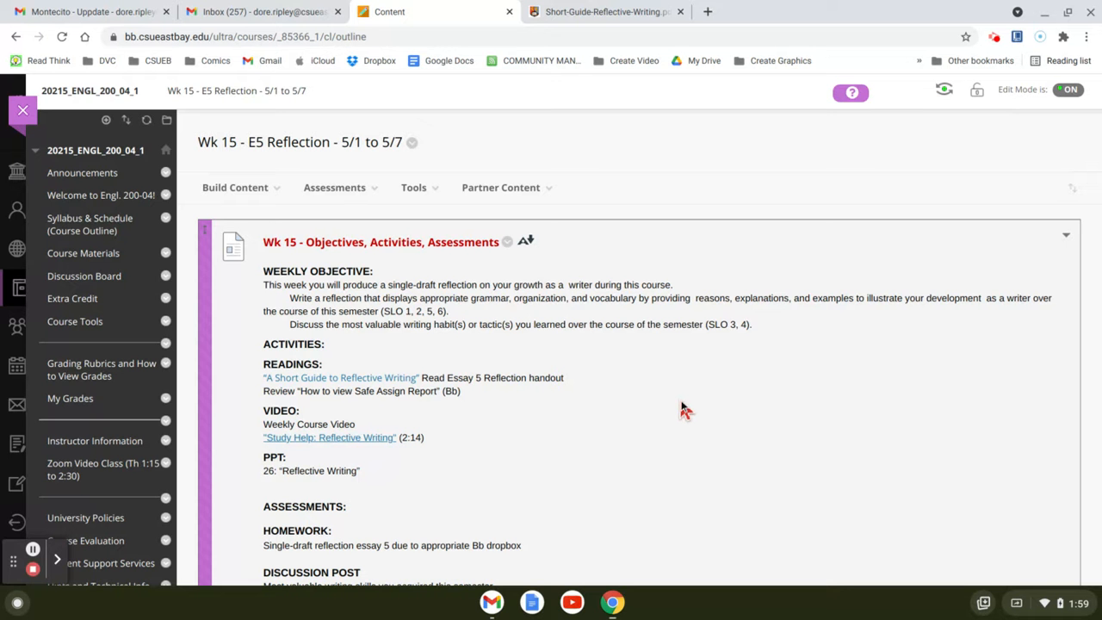
mouse_move(682, 410)
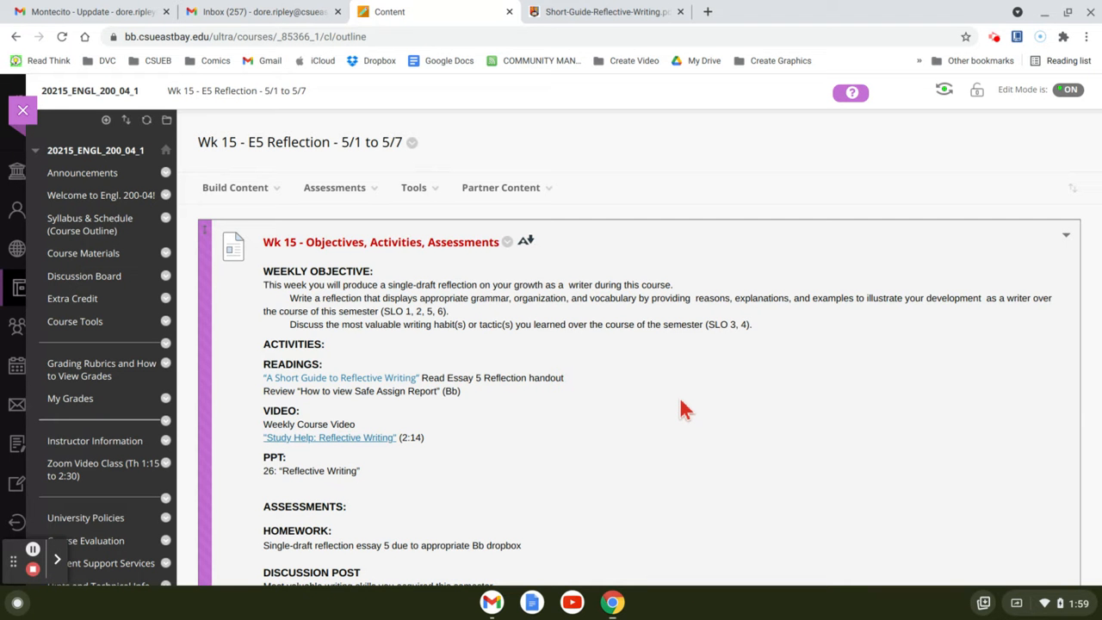
mouse_move(682, 410)
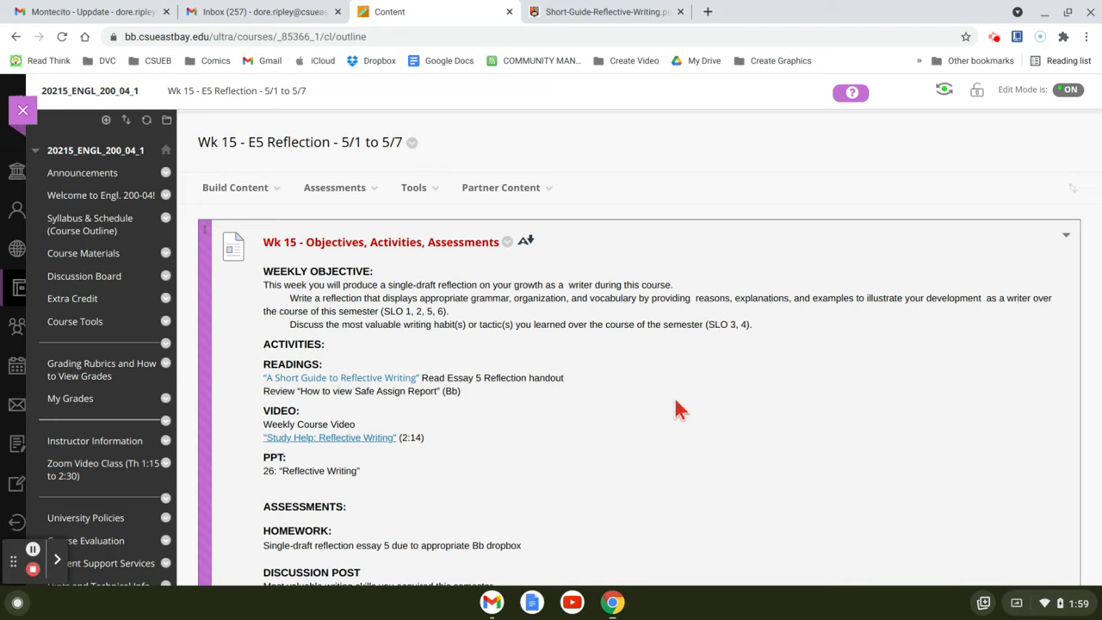
mouse_move(911, 251)
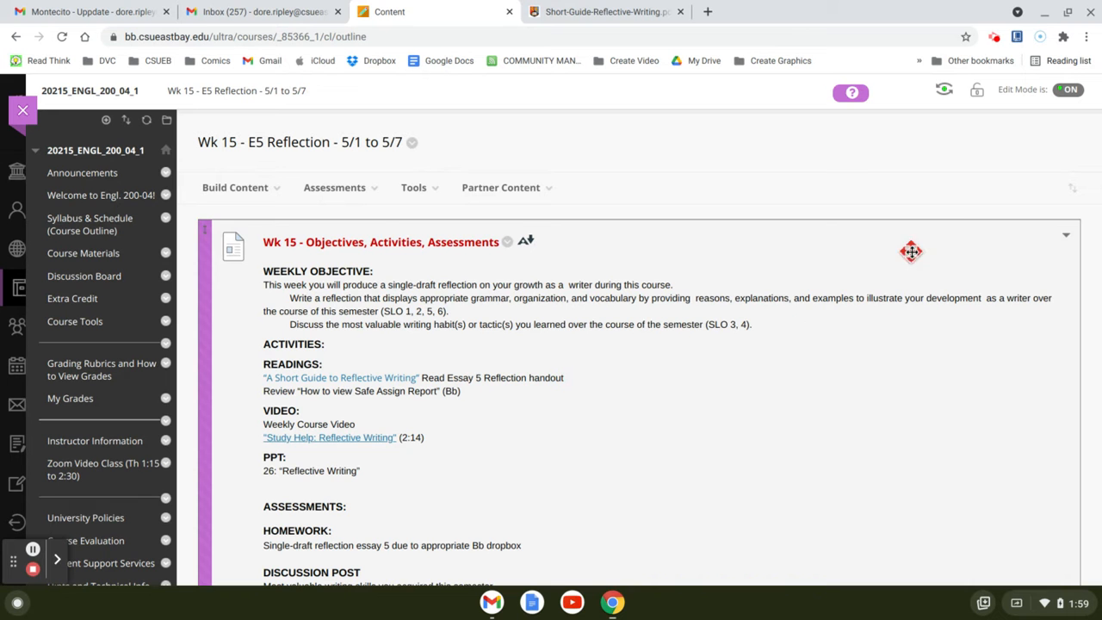